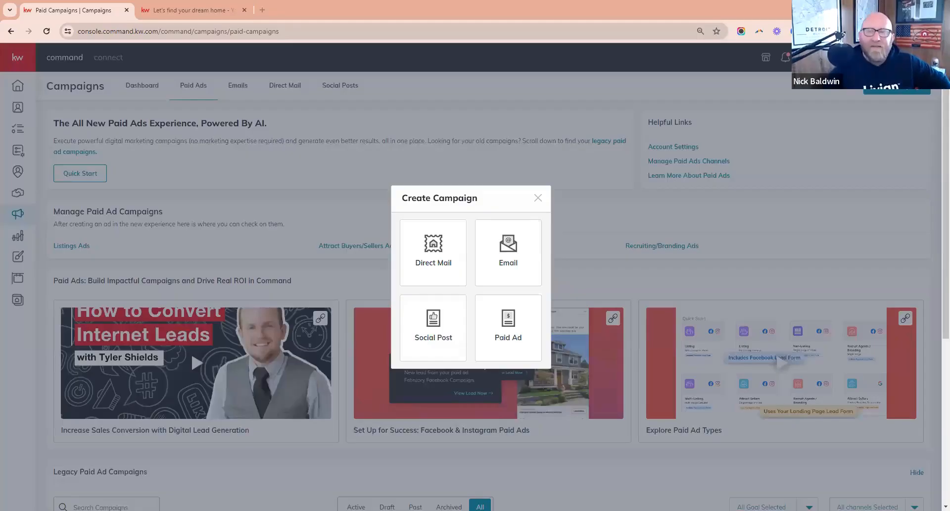
{"action": "mouse_move", "coordinate": [655, 313]}
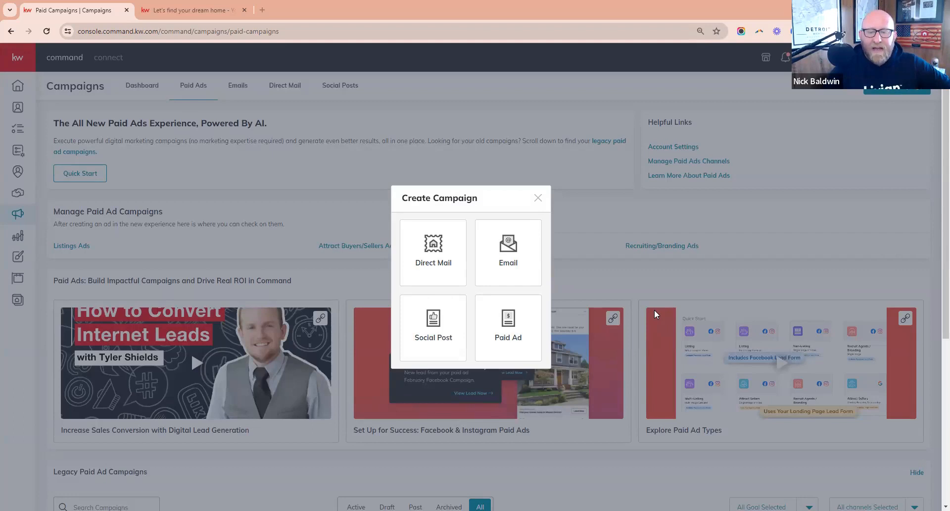
{"action": "mouse_move", "coordinate": [508, 327]}
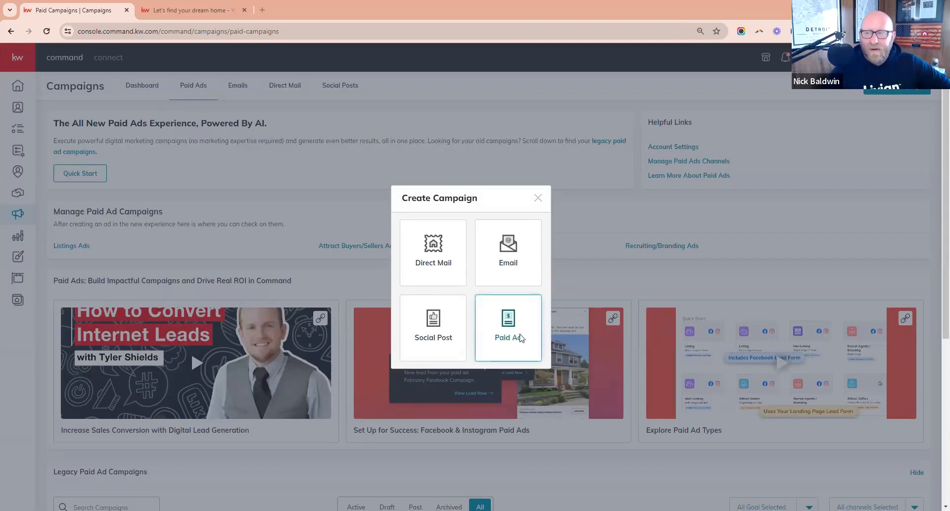
- Start a Paid Ad campaign and filter Quick Start to the five Generate Contacts templates
{"action": "left_click", "coordinate": [508, 328]}
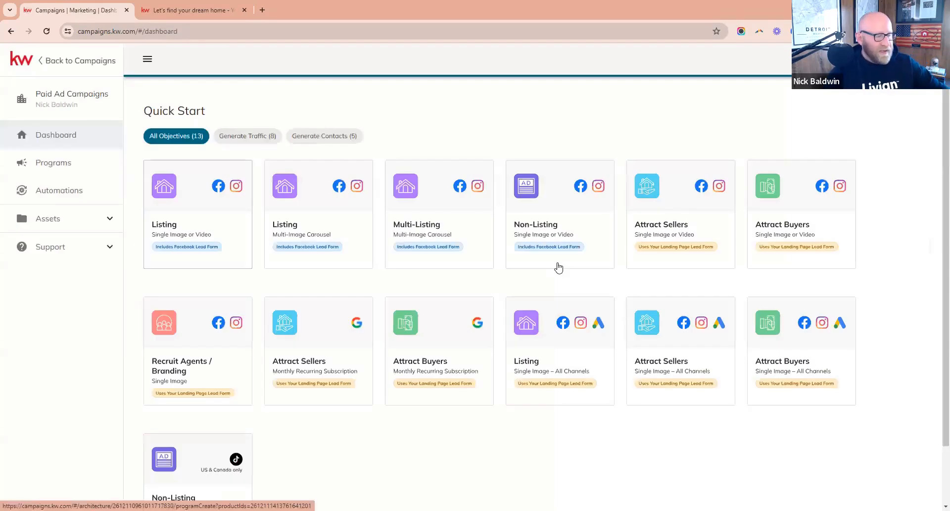
{"action": "mouse_move", "coordinate": [469, 298]}
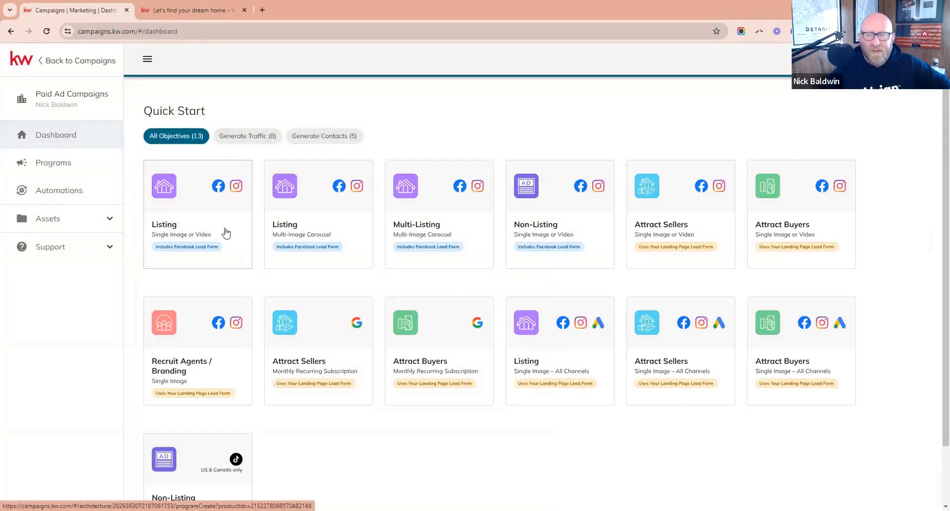
{"action": "mouse_move", "coordinate": [746, 328]}
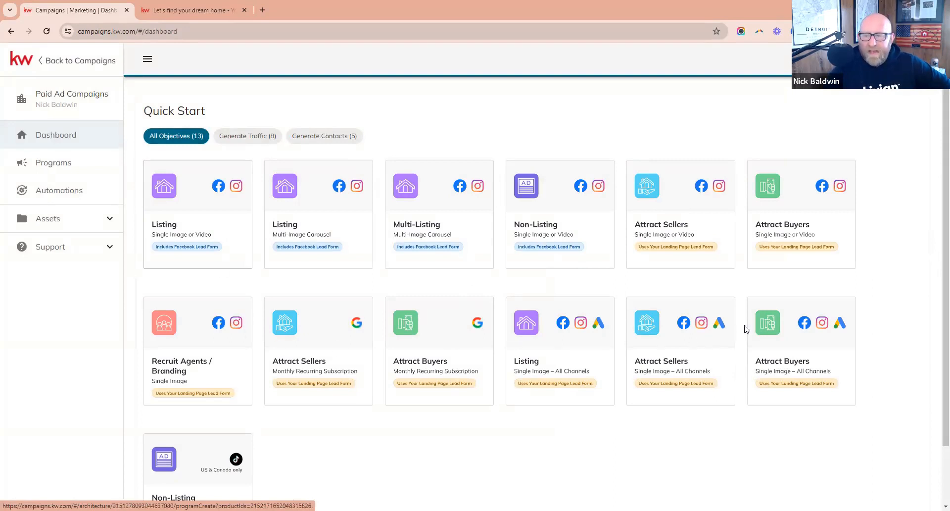
{"action": "scroll", "scroll_direction": "down", "scroll_amount": 3}
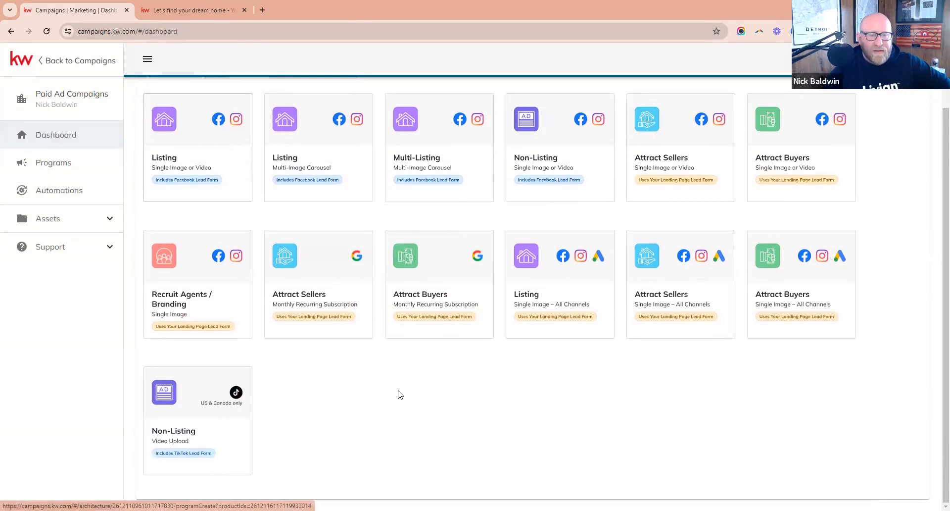
{"action": "scroll", "scroll_direction": "up", "scroll_amount": 3}
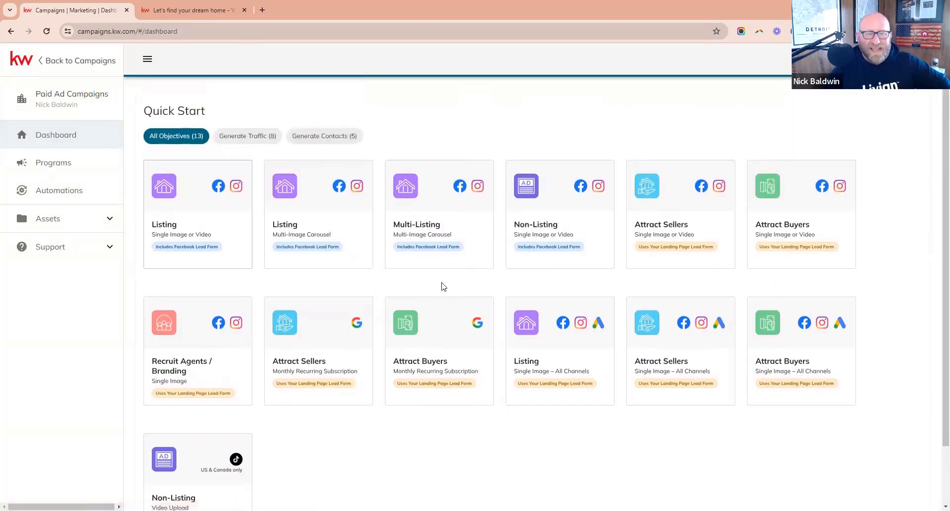
{"action": "mouse_move", "coordinate": [437, 298]}
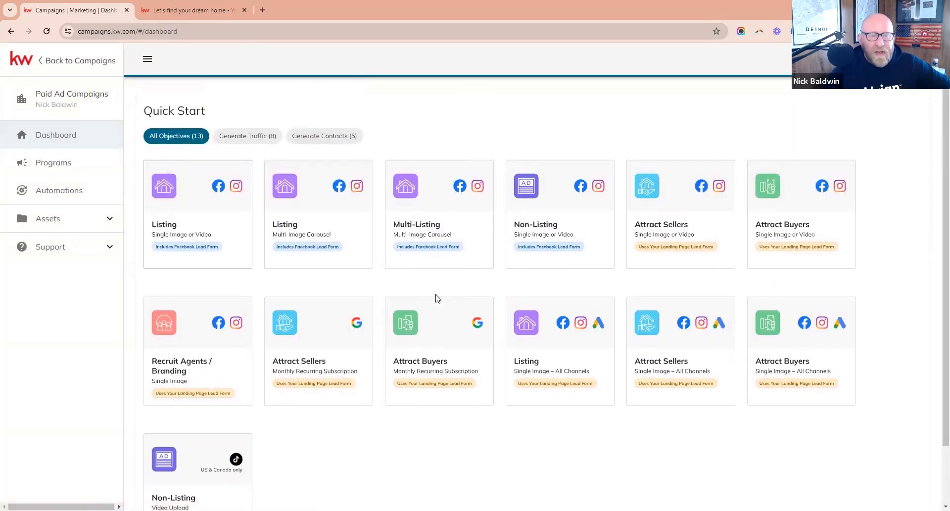
{"action": "mouse_move", "coordinate": [433, 229]}
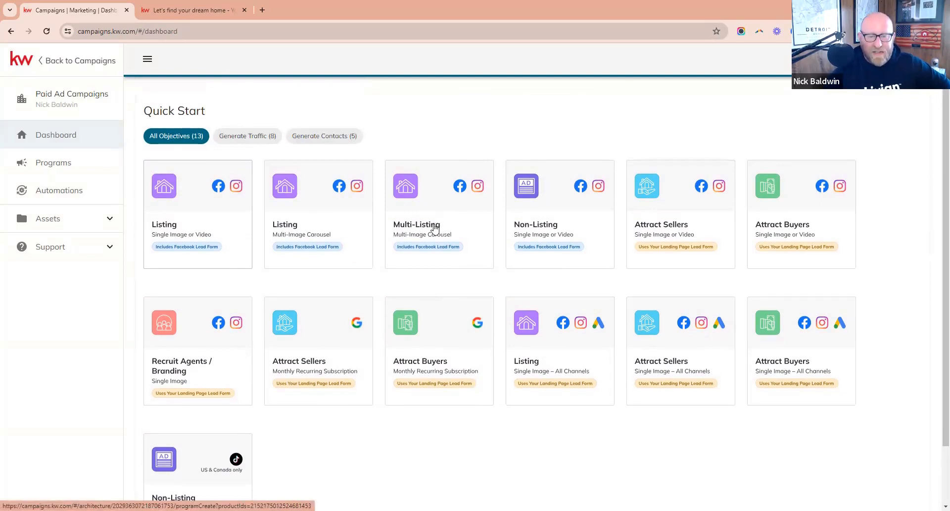
{"action": "mouse_move", "coordinate": [536, 201]}
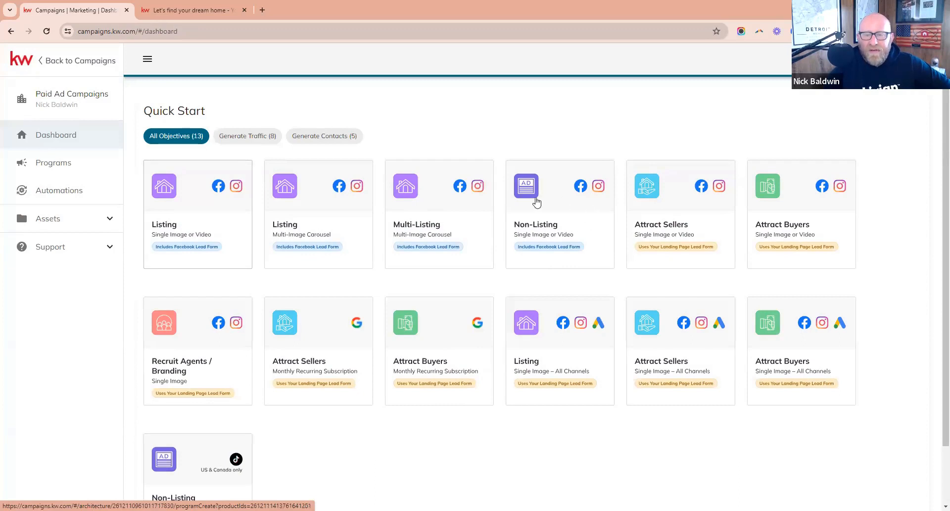
{"action": "mouse_move", "coordinate": [584, 225]}
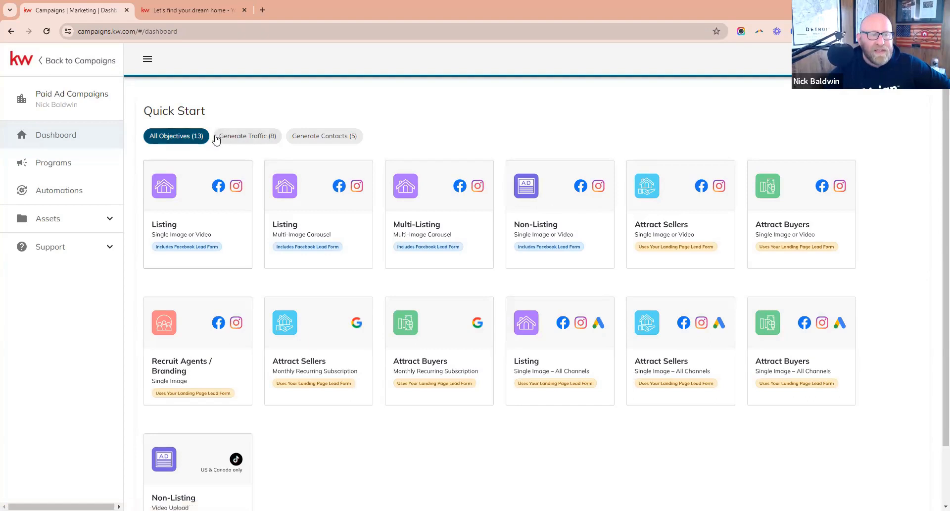
{"action": "mouse_move", "coordinate": [246, 134]}
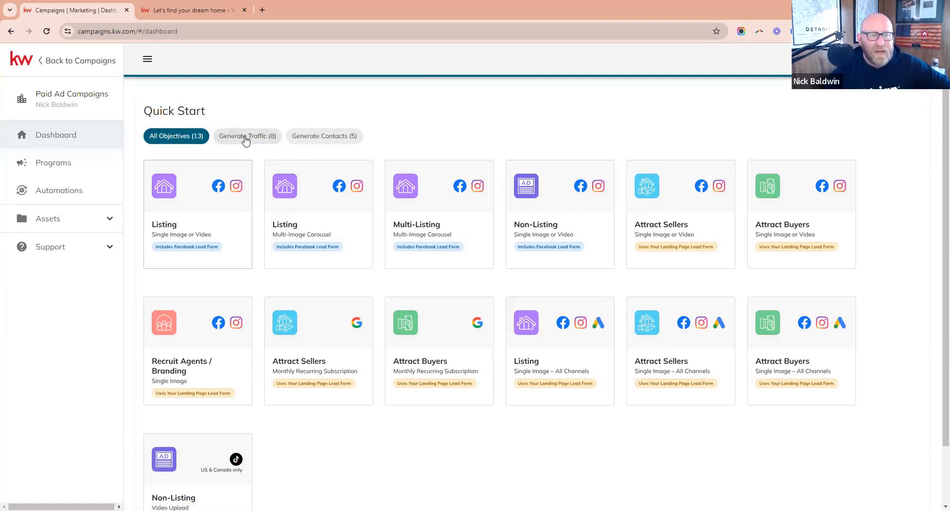
{"action": "mouse_move", "coordinate": [324, 136]}
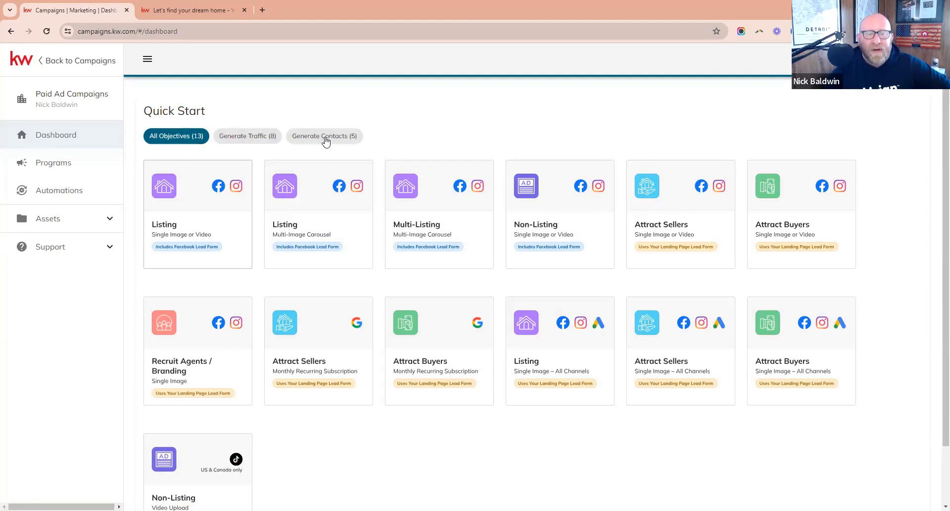
{"action": "left_click", "coordinate": [323, 136]}
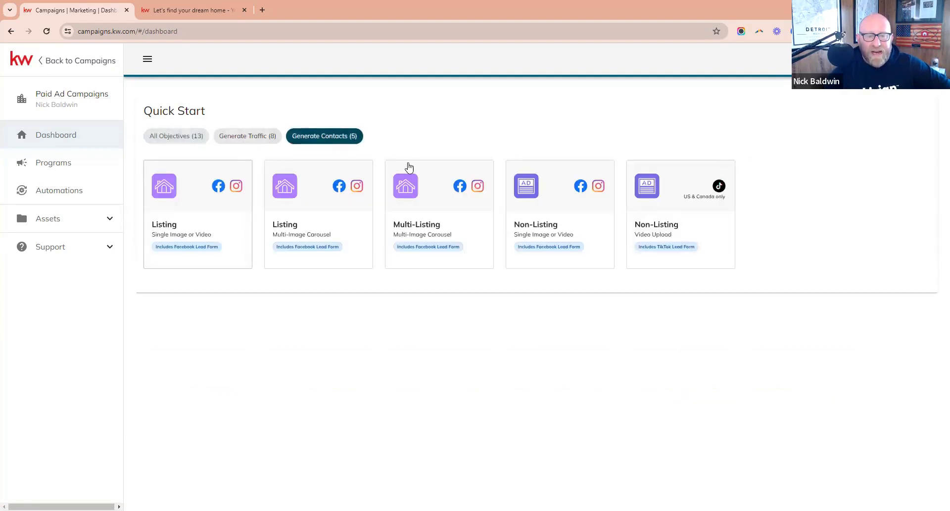
{"action": "mouse_move", "coordinate": [560, 215]}
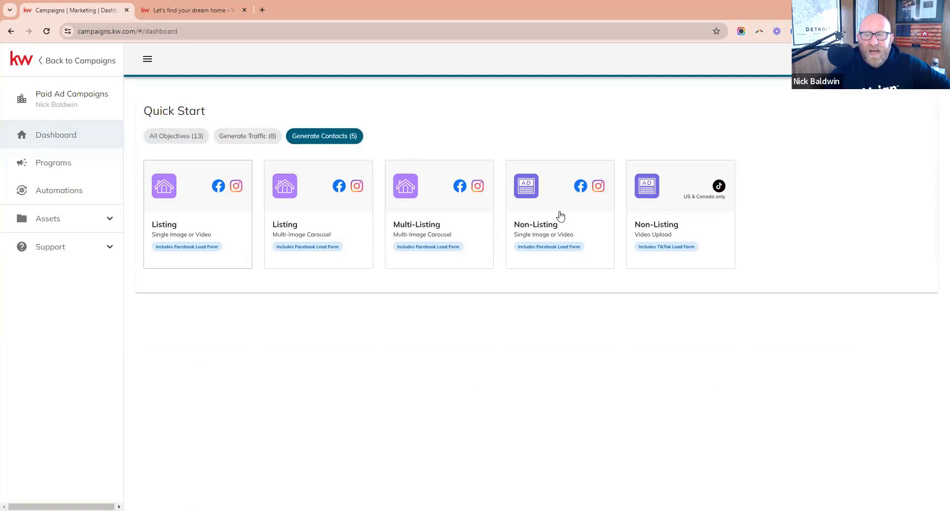
{"action": "mouse_move", "coordinate": [578, 232]}
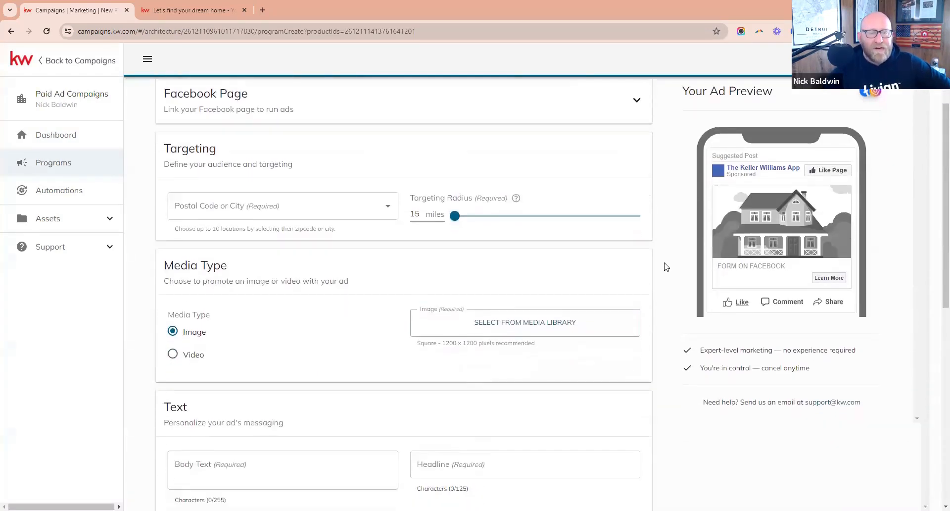
- Review the Non-Listing program form and confirm The Keller Williams App as the linked Facebook page
{"action": "scroll", "scroll_direction": "down", "scroll_amount": 3}
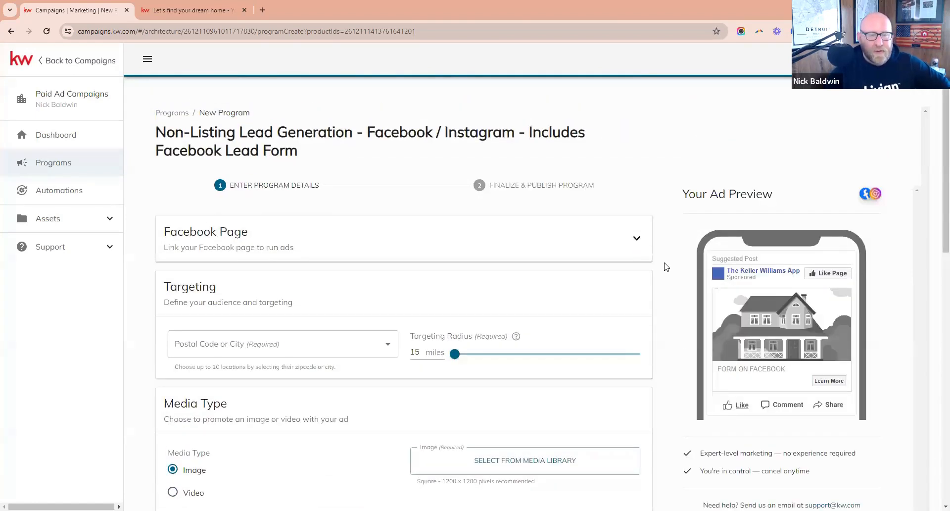
{"action": "scroll", "scroll_direction": "down", "scroll_amount": 3}
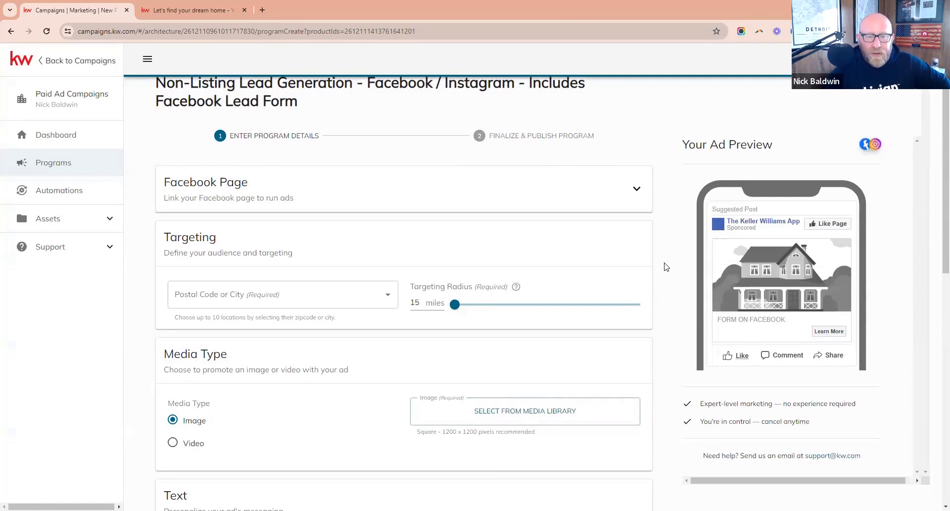
{"action": "mouse_move", "coordinate": [641, 209]}
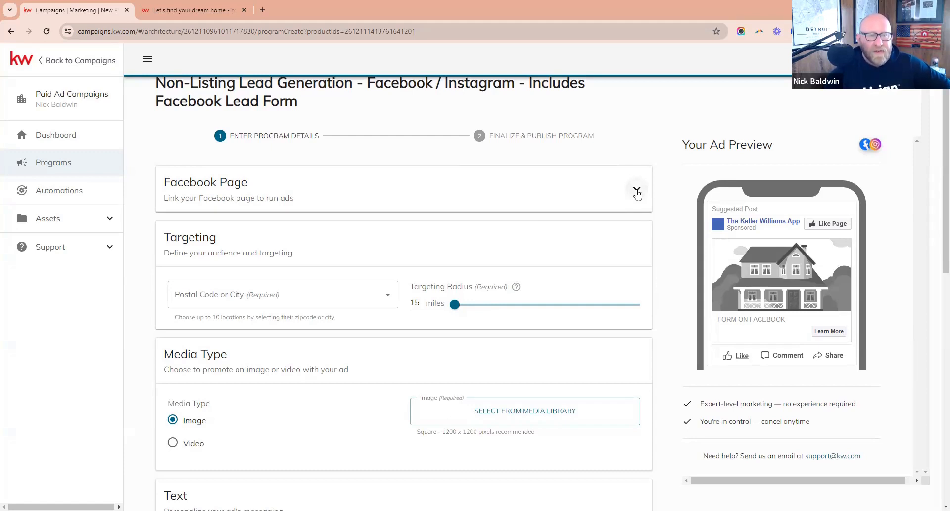
{"action": "left_click", "coordinate": [636, 188]}
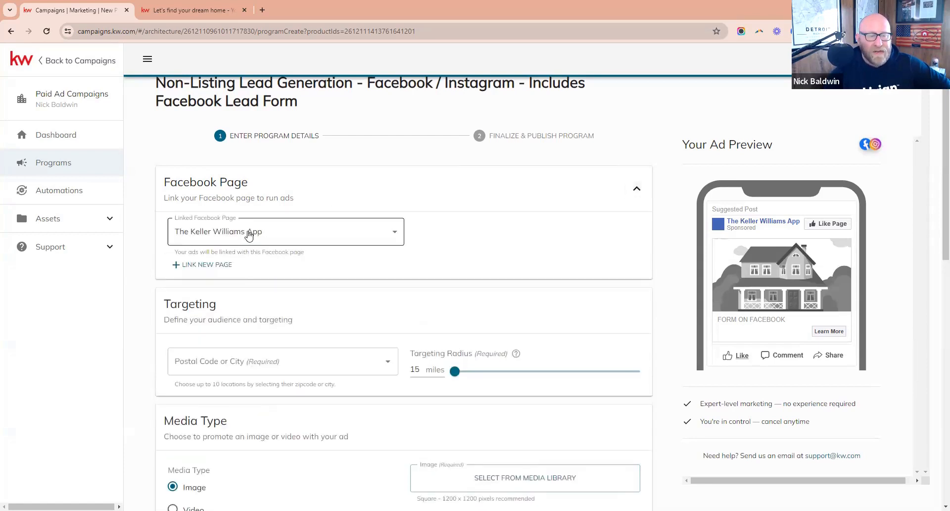
{"action": "left_click", "coordinate": [636, 188]}
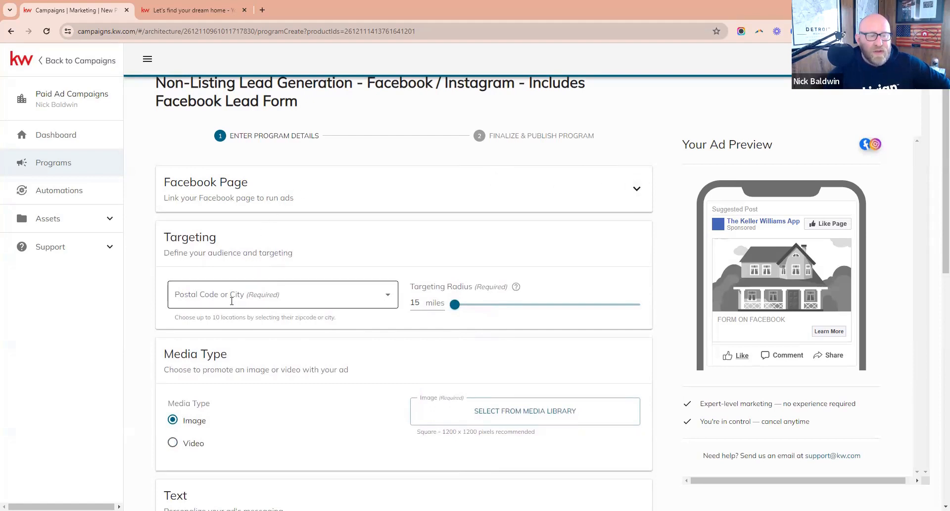
- Target the ad at Bloomfield, NJ 07003 with the radius widened to 20 miles
{"action": "left_click", "coordinate": [282, 294]}
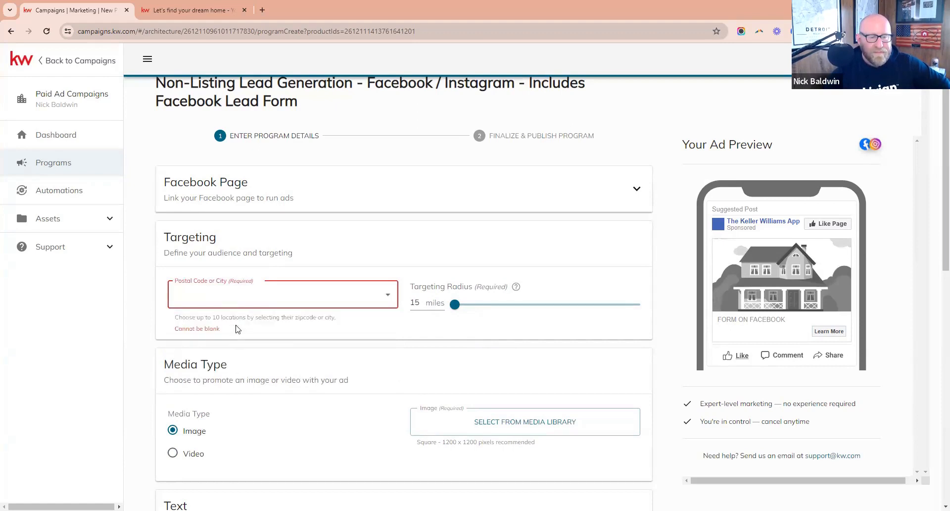
{"action": "left_click", "coordinate": [282, 294]}
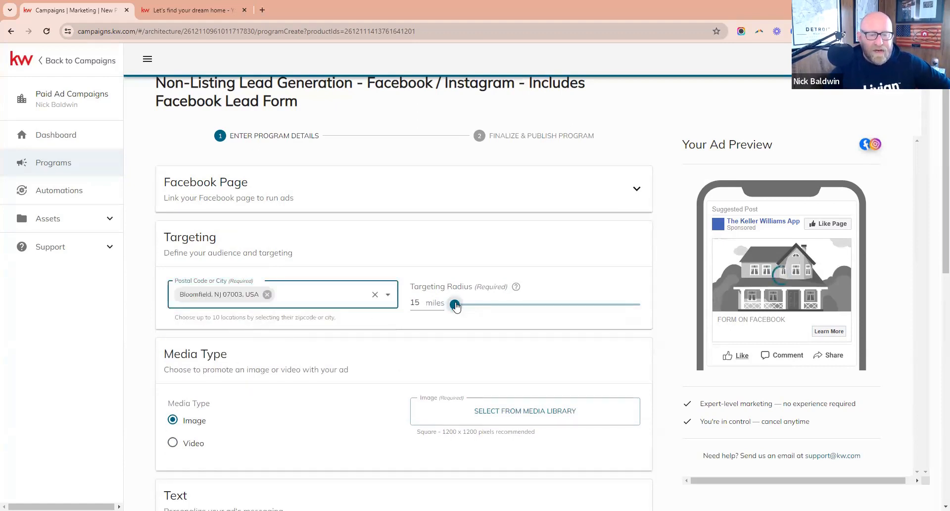
{"action": "left_click_drag", "start_coordinate": [456, 304], "coordinate": [477, 304]}
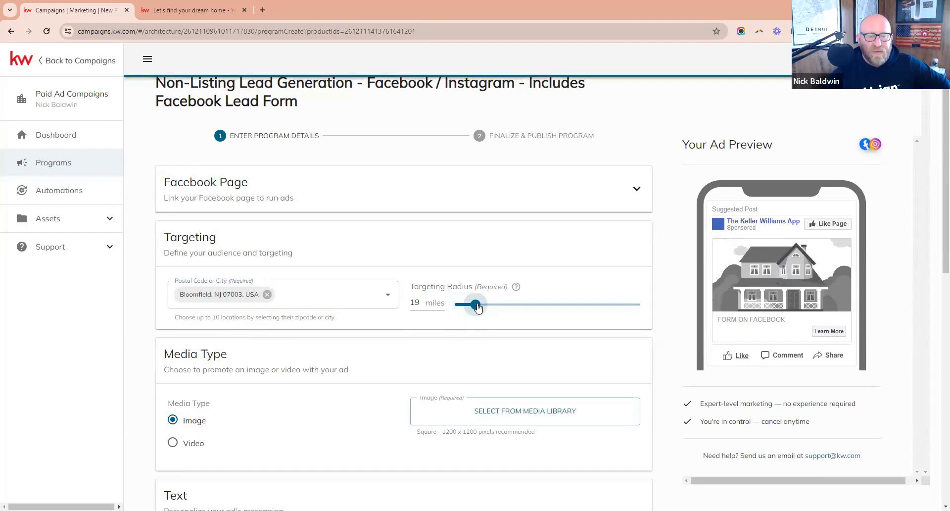
{"action": "left_click_drag", "start_coordinate": [474, 304], "coordinate": [481, 303]}
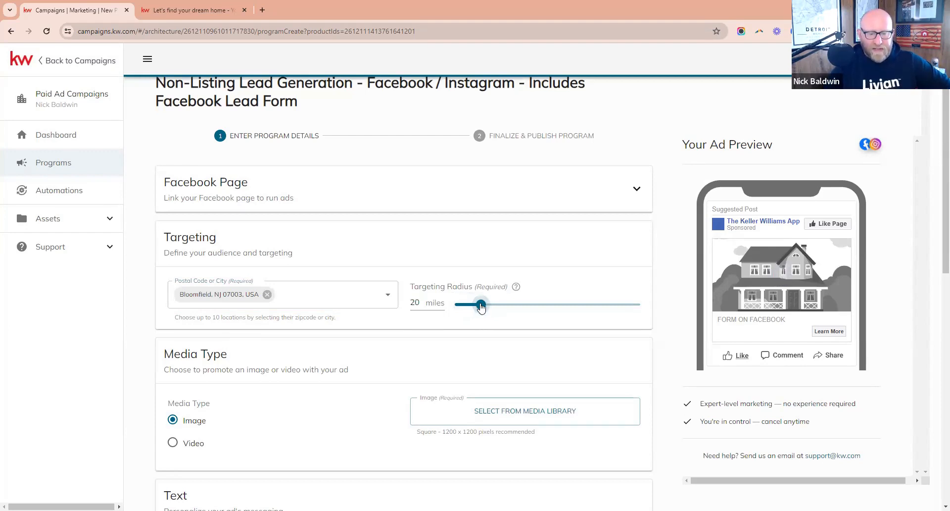
{"action": "mouse_move", "coordinate": [382, 360]}
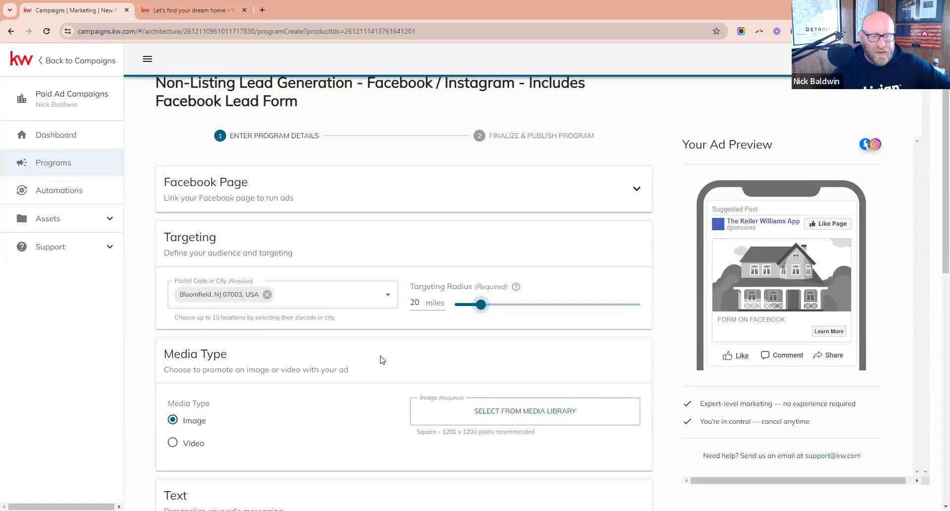
- Set the media type to Image and bring up the media library to pick a picture
{"action": "scroll", "scroll_direction": "down", "scroll_amount": 3}
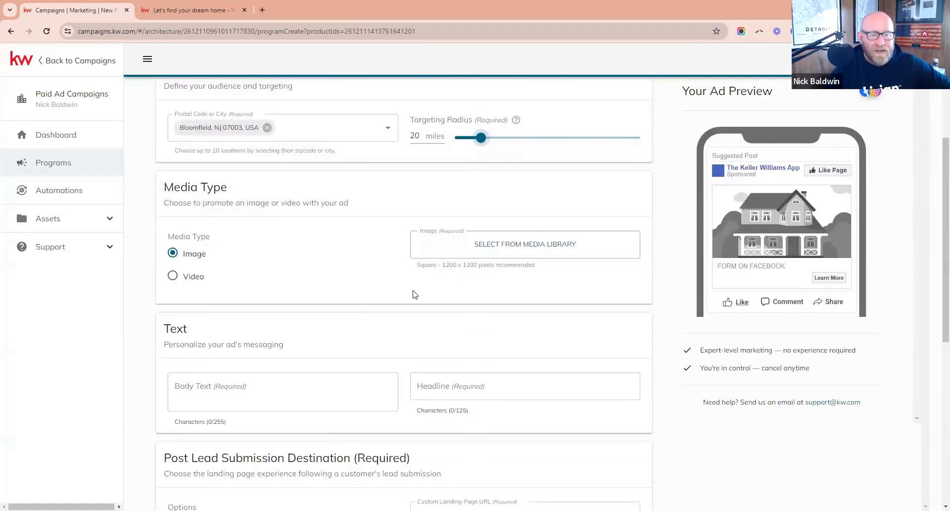
{"action": "left_click", "coordinate": [172, 276]}
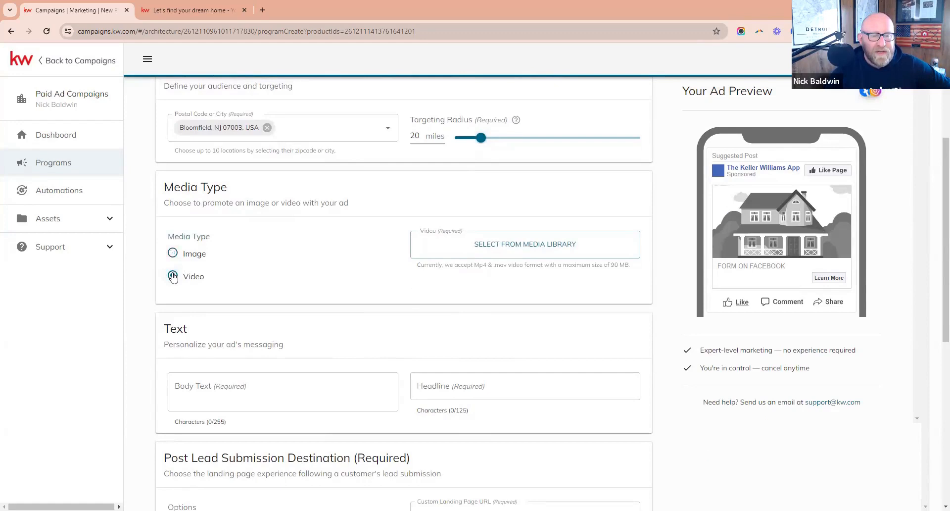
{"action": "left_click", "coordinate": [173, 253]}
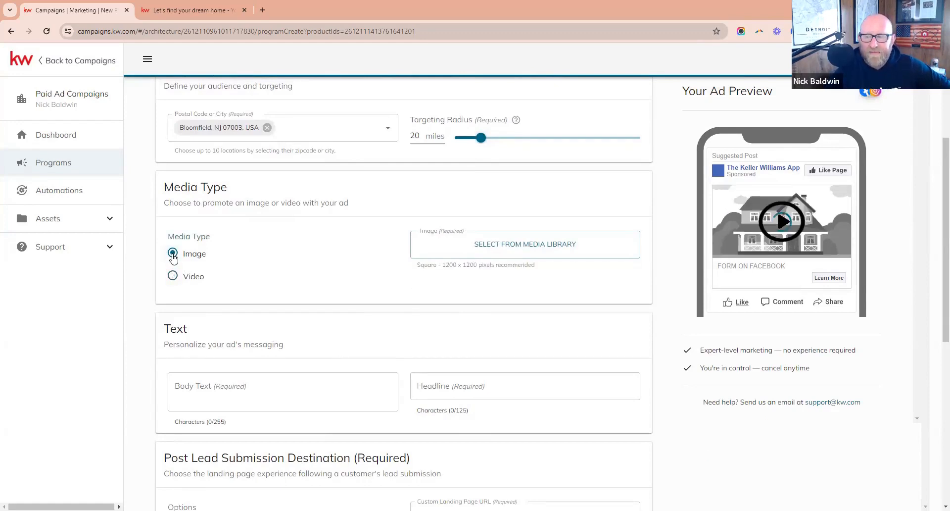
{"action": "left_click", "coordinate": [172, 253]}
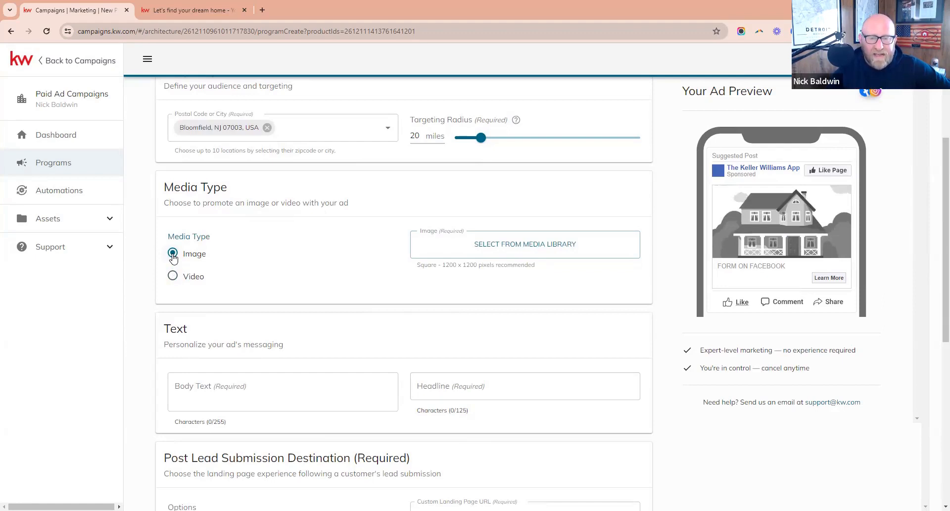
{"action": "mouse_move", "coordinate": [524, 244]}
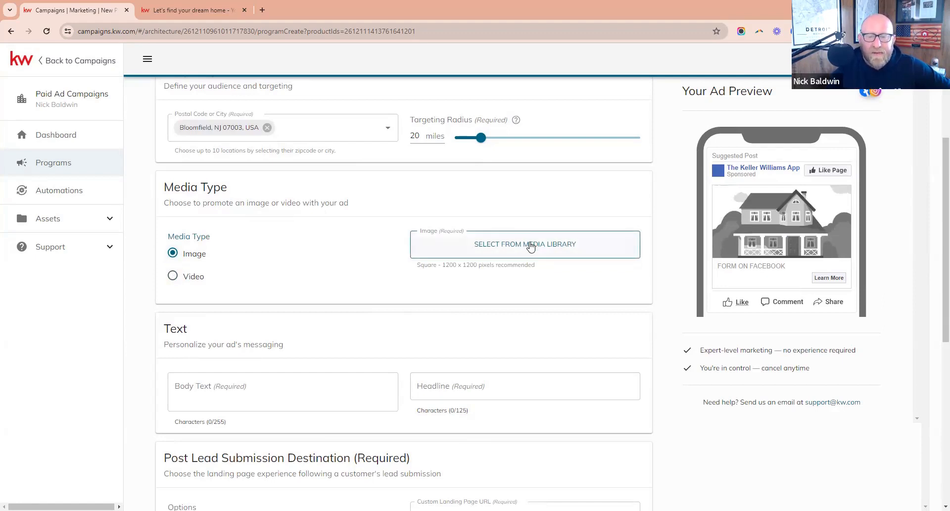
{"action": "left_click", "coordinate": [525, 243]}
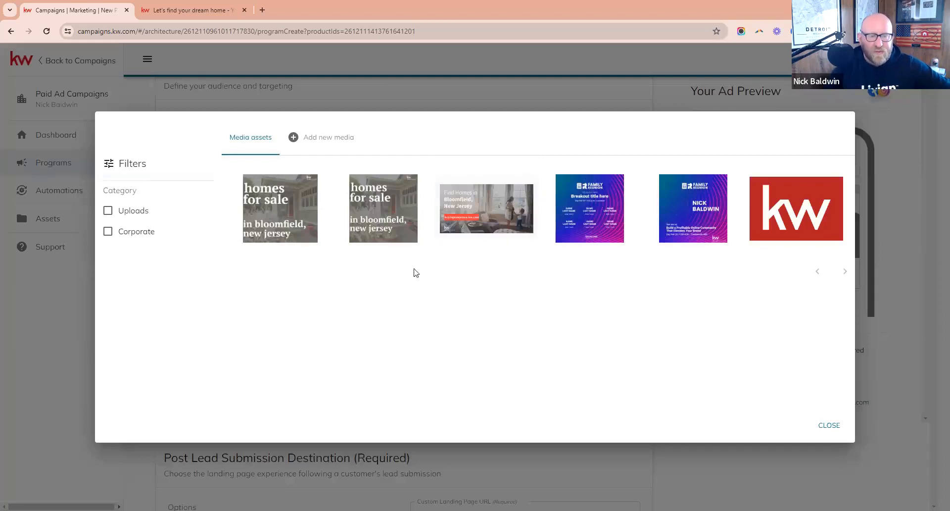
{"action": "mouse_move", "coordinate": [409, 214]}
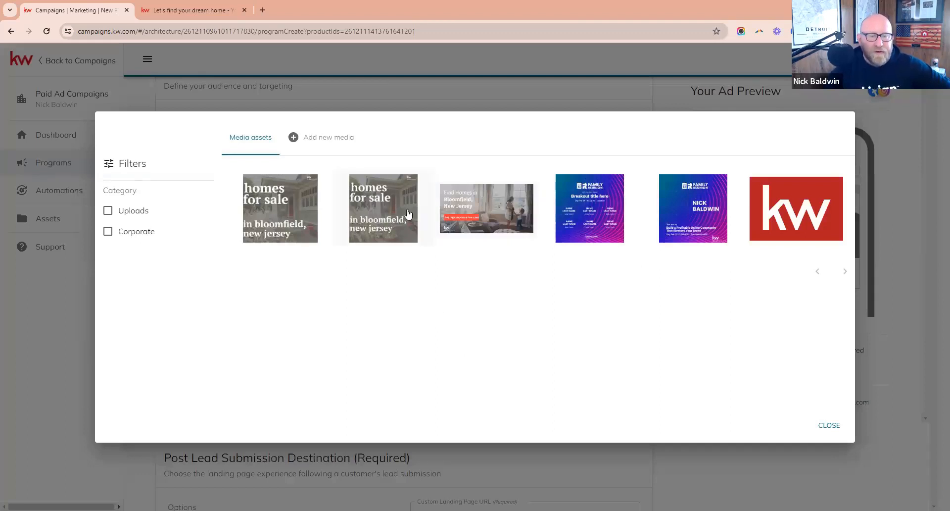
- Attach the 'homes for sale in bloomfield, new jersey' graphic as the ad image
{"action": "left_click", "coordinate": [279, 207]}
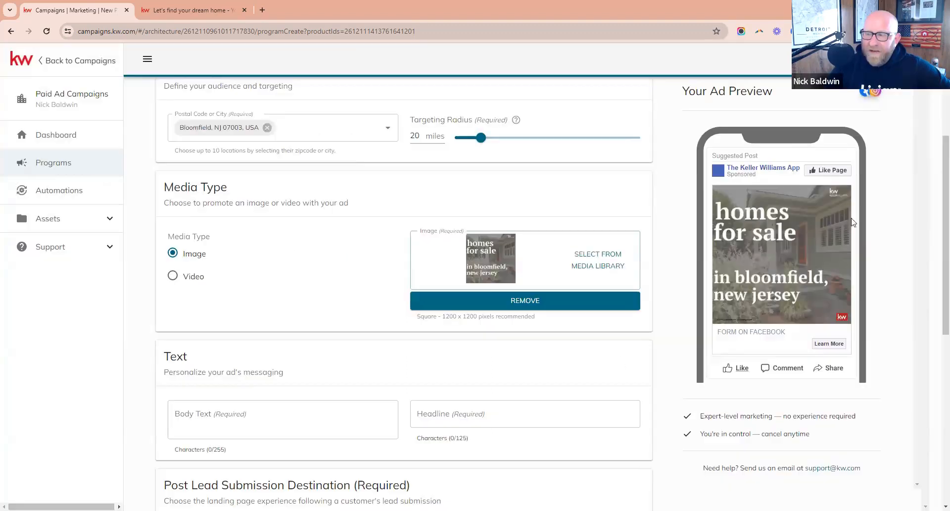
{"action": "mouse_move", "coordinate": [802, 255]}
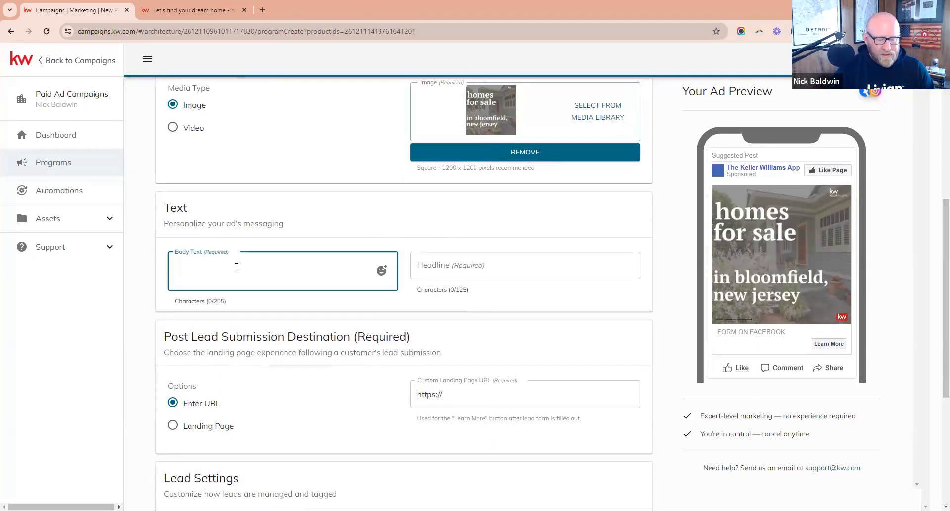
- Write body text inviting home searches in Bloomfield, NJ, a 30-minute train ride to Mid-Town Manhattan
{"action": "type", "text": "Search"}
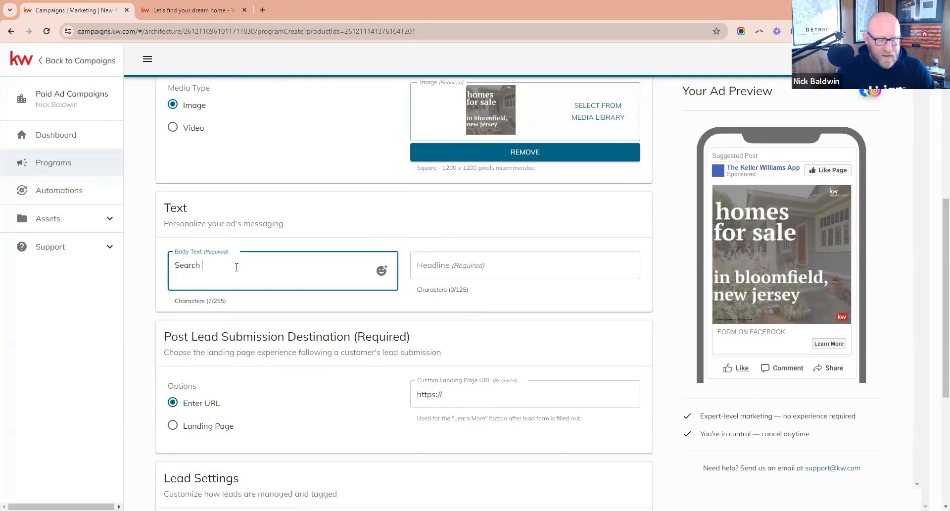
{"action": "type", "text": "for homes in the beaut"}
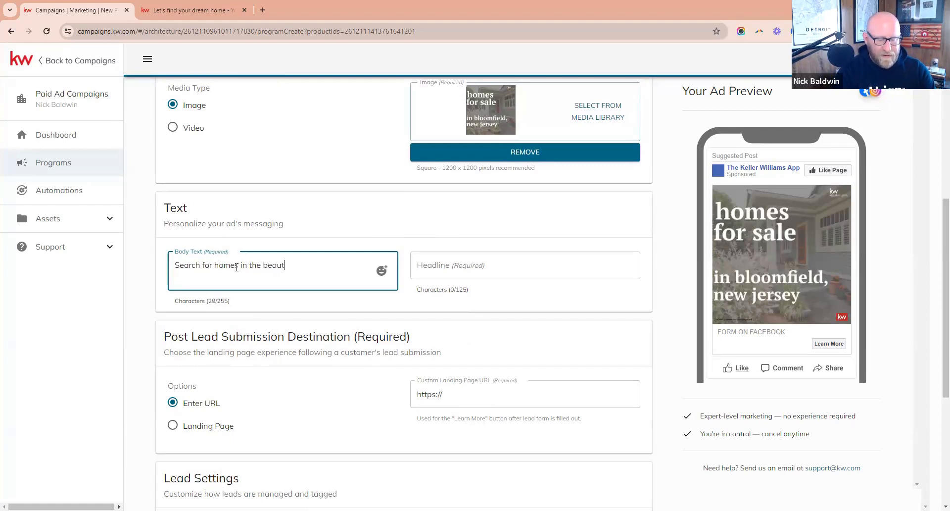
{"action": "type", "text": "iful town of Bloomfiel"}
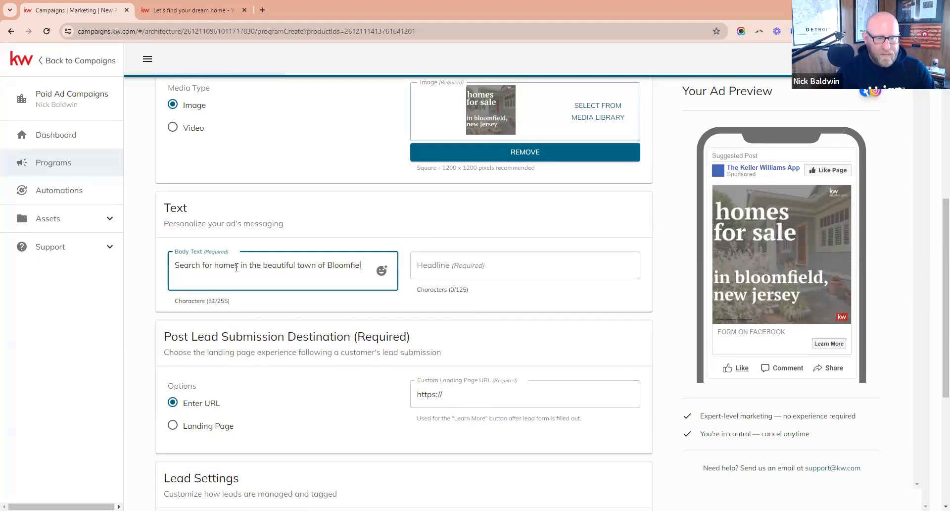
{"action": "type", "text": "d, NJ, just a"}
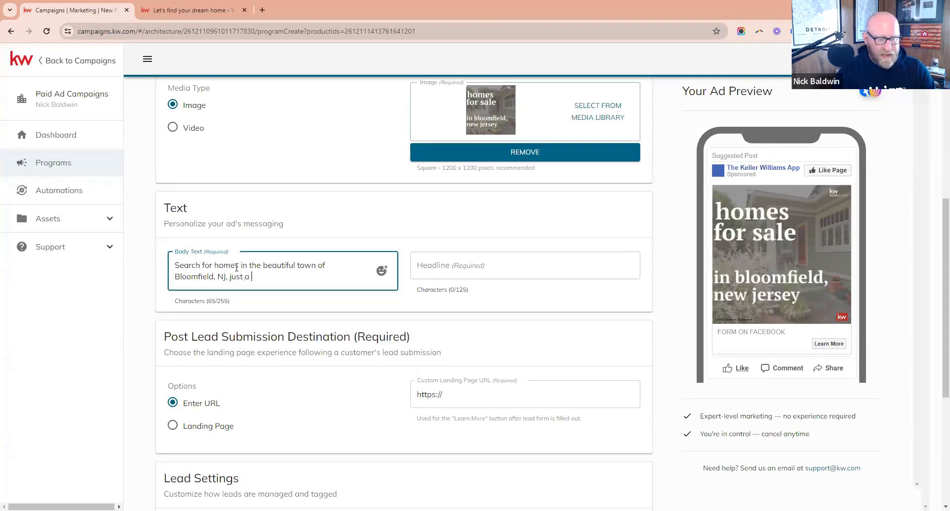
{"action": "type", "text": "30-mi"}
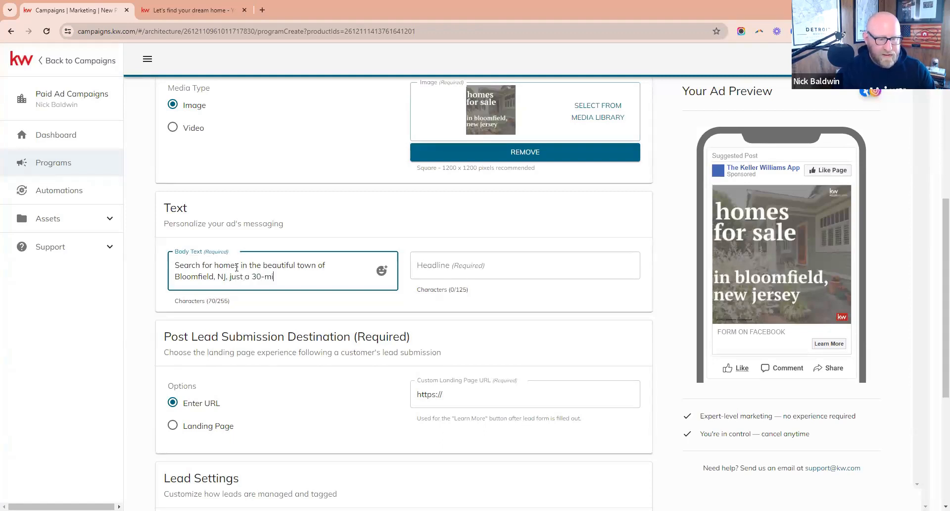
{"action": "type", "text": "nute train ride to Mid-Town Manhatt"}
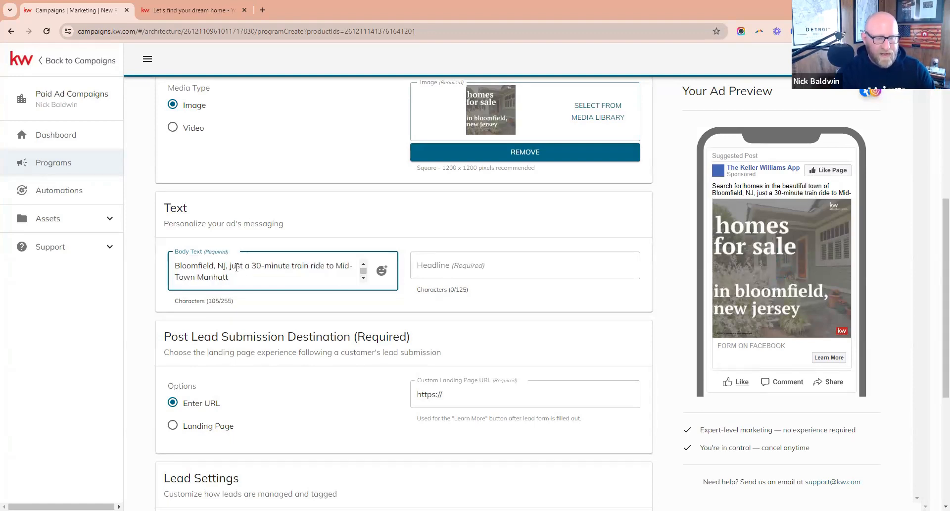
{"action": "type", "text": "an."}
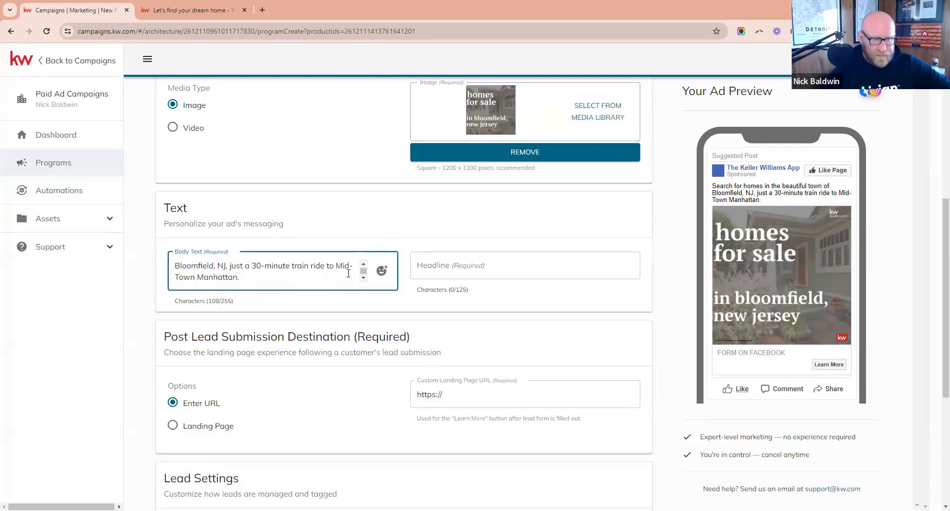
{"action": "mouse_move", "coordinate": [382, 271]}
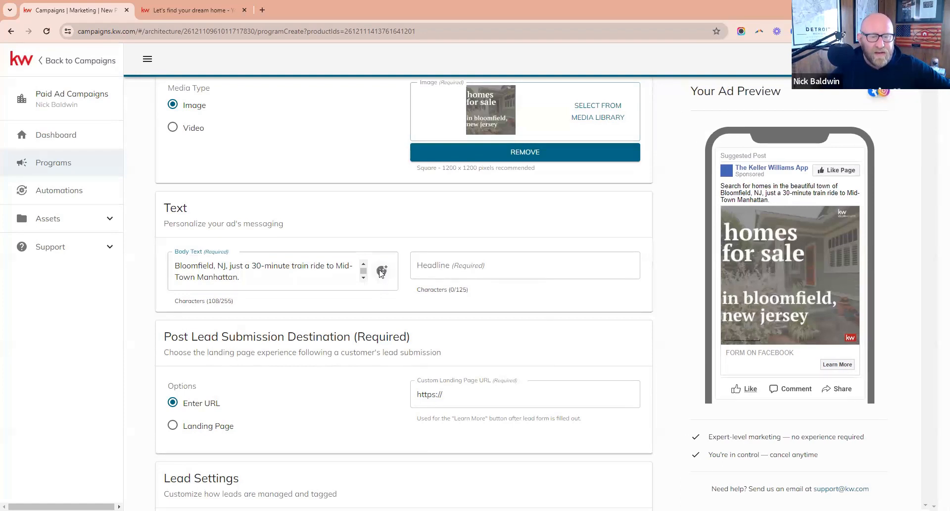
- Insert emojis into the body text, including one right after Manhattan
{"action": "left_click", "coordinate": [381, 270]}
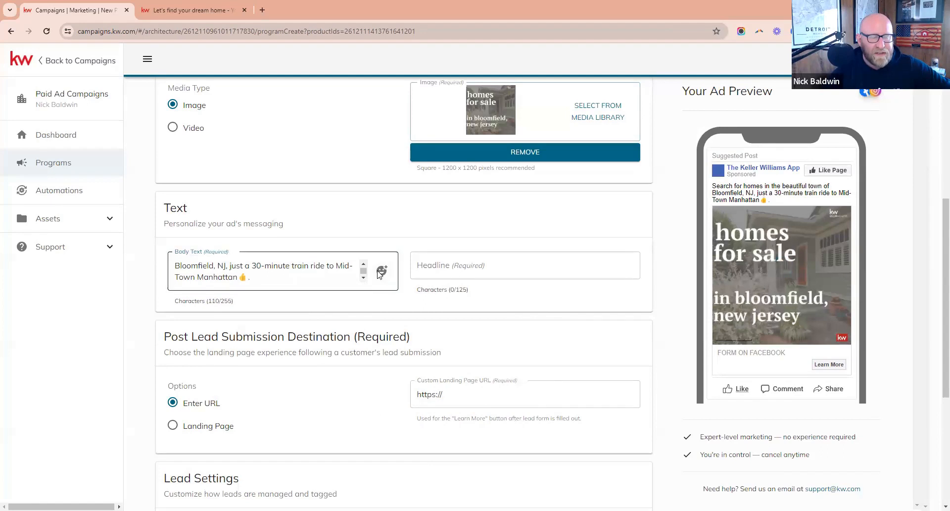
{"action": "left_click", "coordinate": [382, 271]}
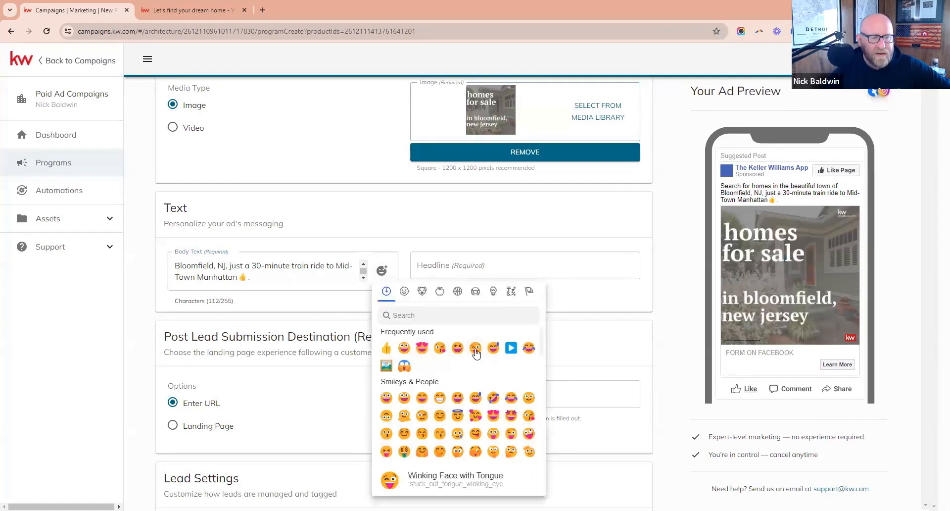
{"action": "left_click", "coordinate": [476, 347]}
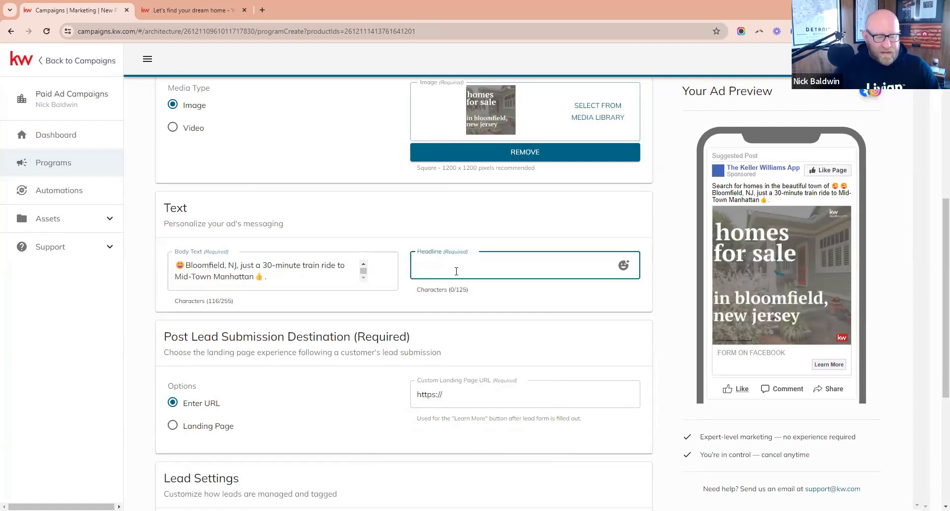
- Enter the headline 'Search for Homes Here'
{"action": "type", "text": "Search for Homes Her"}
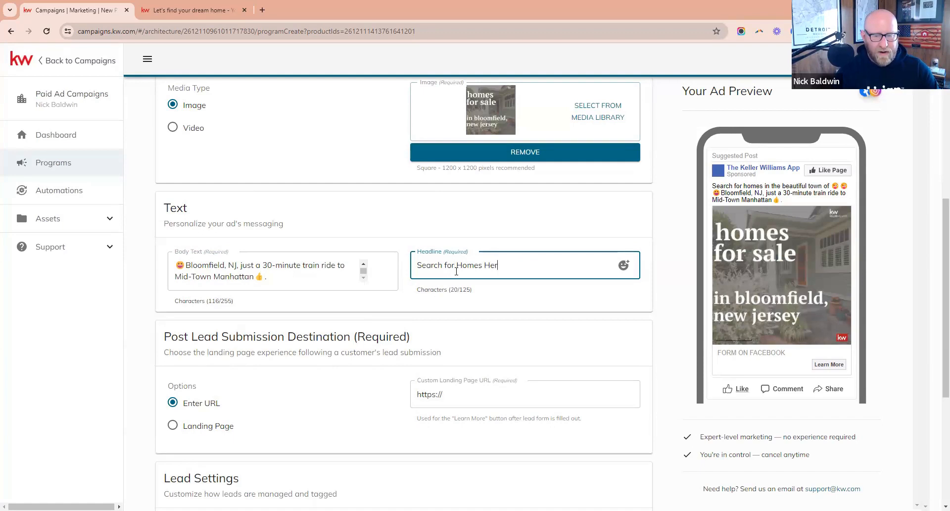
{"action": "type", "text": "e"}
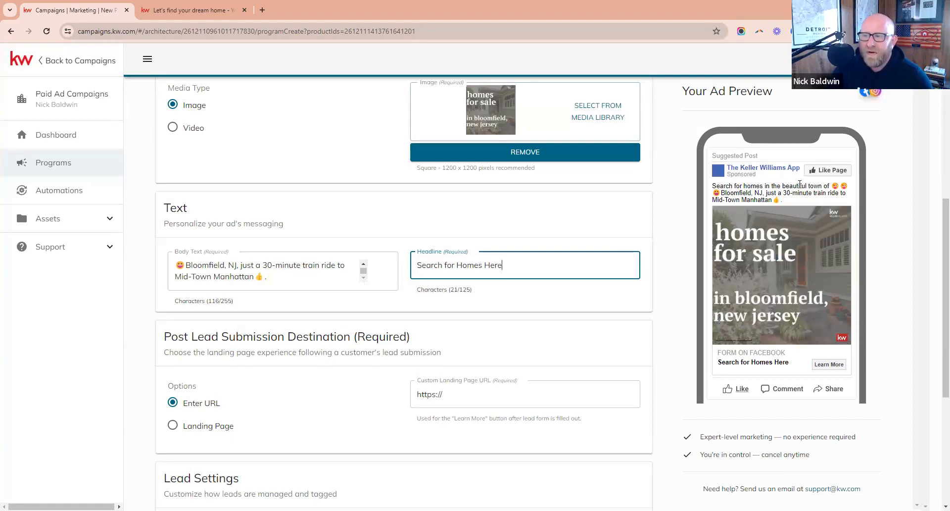
{"action": "mouse_move", "coordinate": [363, 271]}
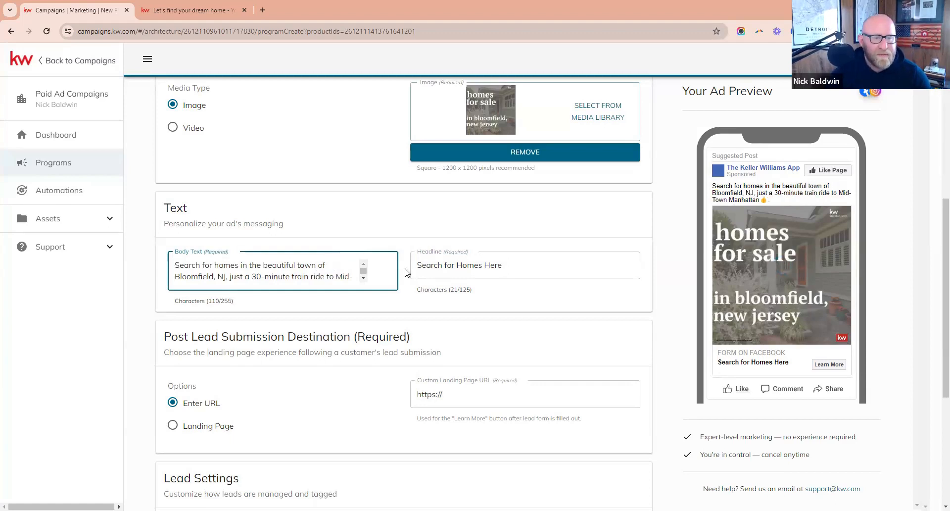
- Replace the extra emojis with a house emoji opening the body text and check the preview
{"action": "left_click", "coordinate": [382, 271]}
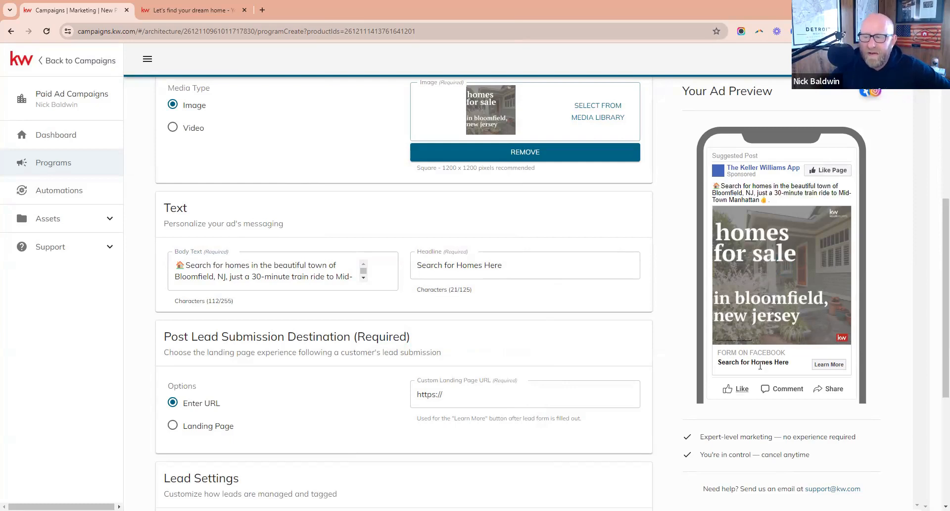
{"action": "double_click", "coordinate": [753, 361]}
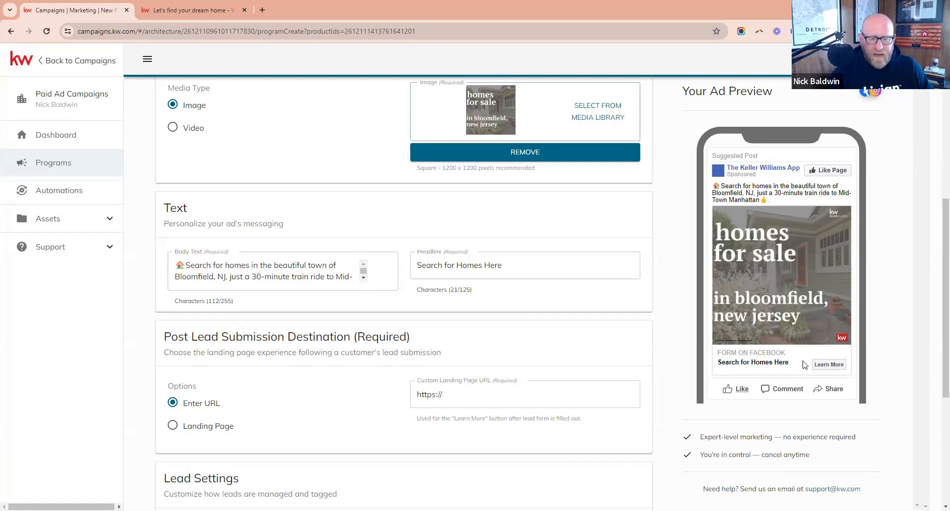
- Move to Post Lead Submission Destination and activate the Custom Landing Page URL field
{"action": "scroll", "scroll_direction": "down", "scroll_amount": 3}
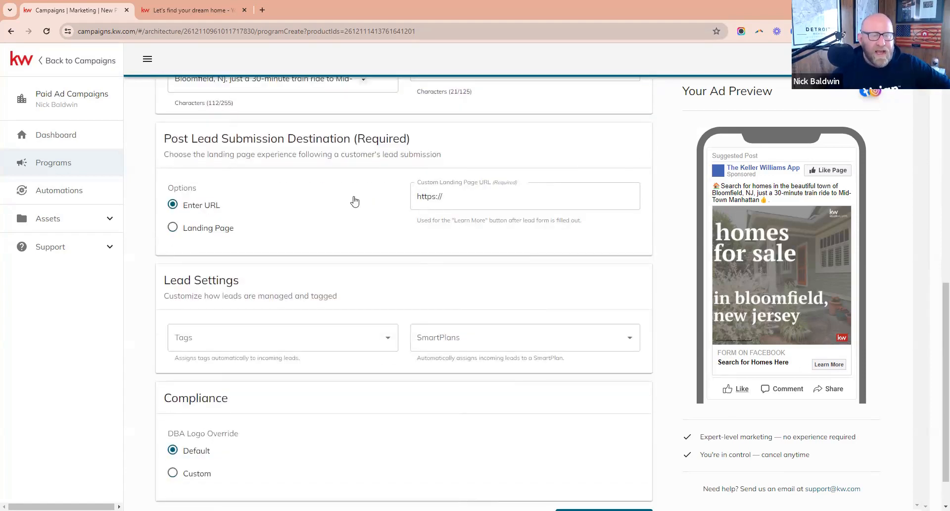
{"action": "left_click", "coordinate": [525, 196]}
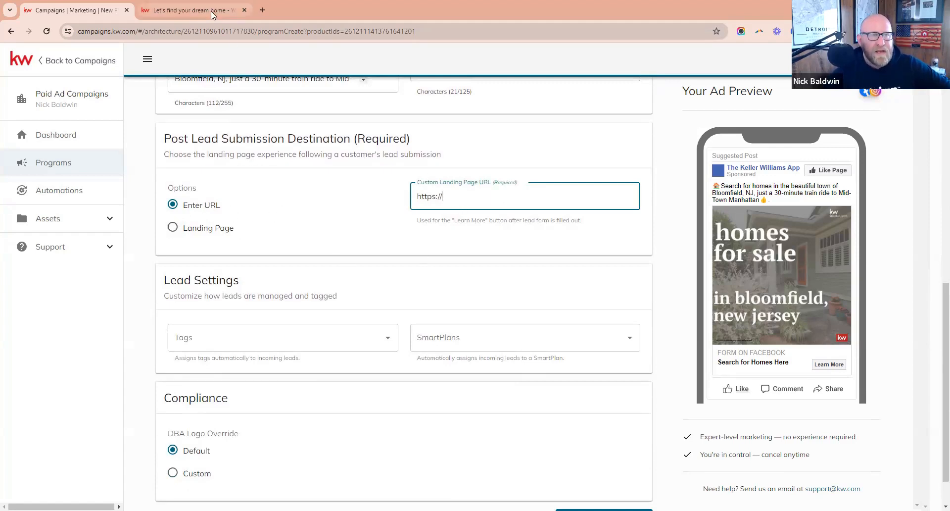
- On the buyingnewjersey.kw.com site, search 07003 to list Bloomfield homes for sale
{"action": "left_click", "coordinate": [190, 10]}
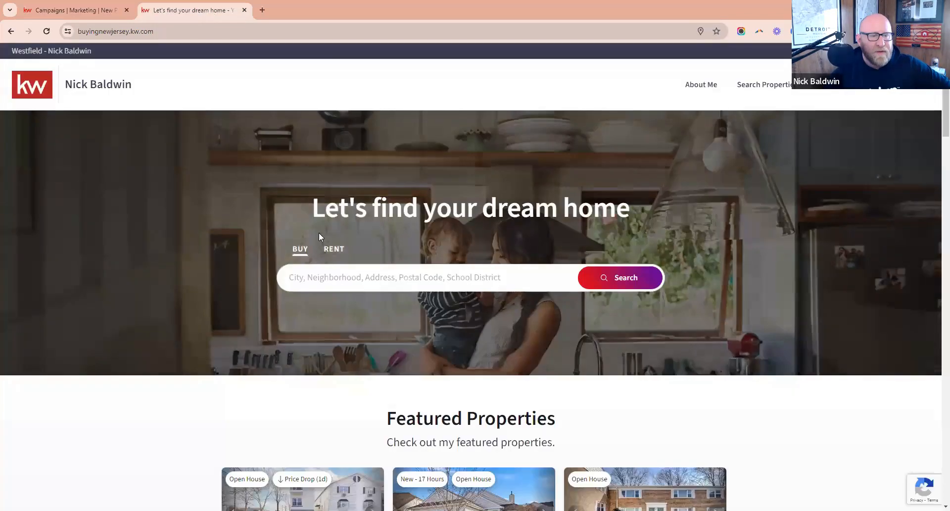
{"action": "type", "text": "0700"}
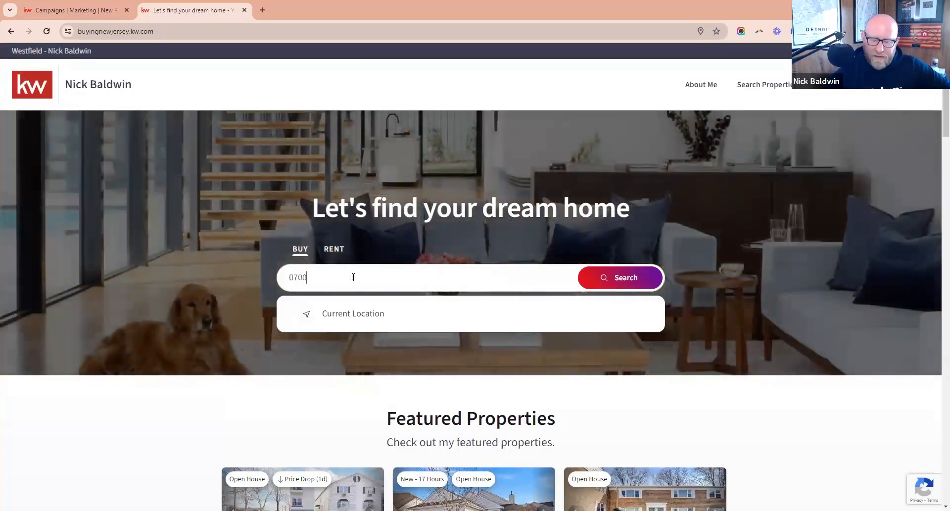
{"action": "type", "text": "3"}
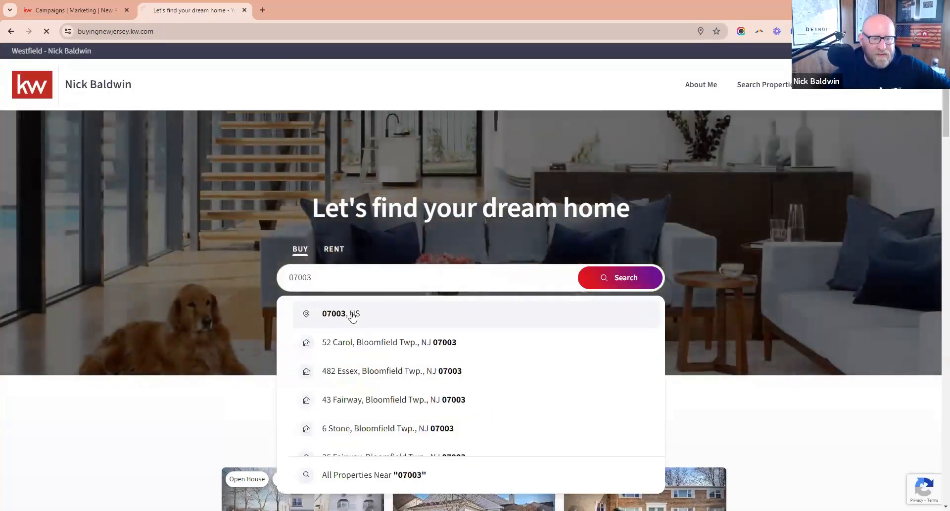
{"action": "left_click", "coordinate": [332, 313]}
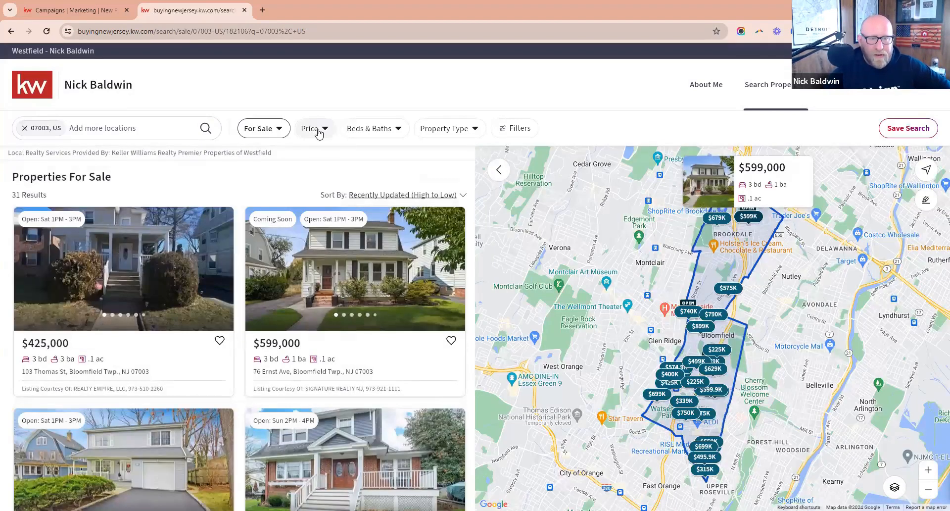
- Filter the 07003 search to a $449,000 minimum price and 3+ bedrooms
{"action": "left_click", "coordinate": [313, 127]}
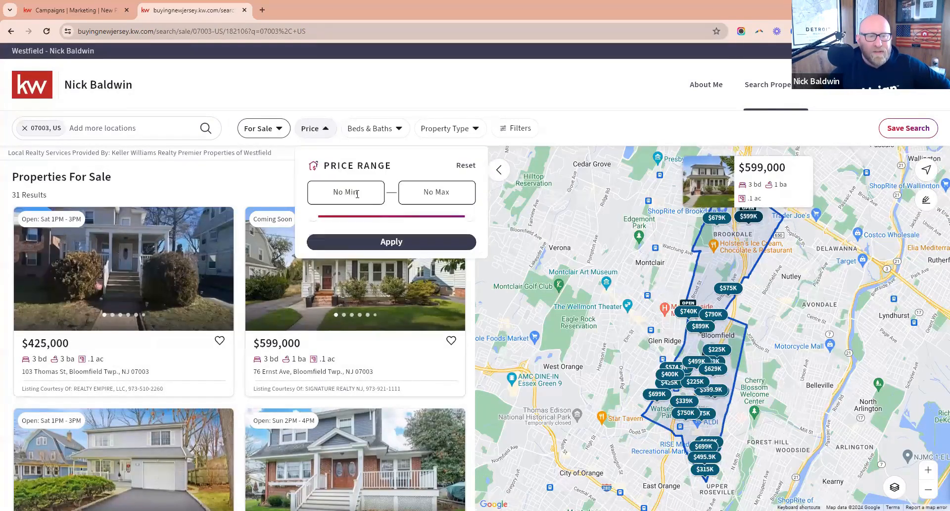
{"action": "type", "text": "449000"}
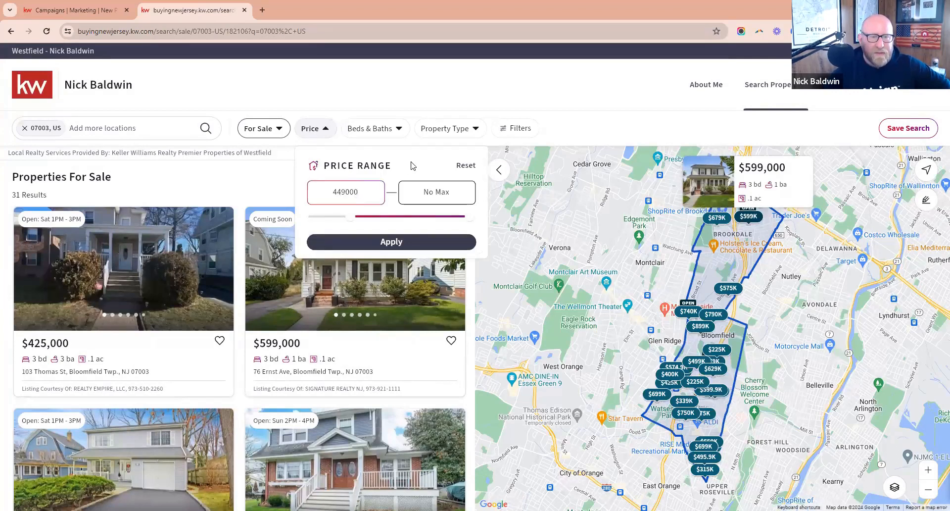
{"action": "left_click", "coordinate": [371, 128]}
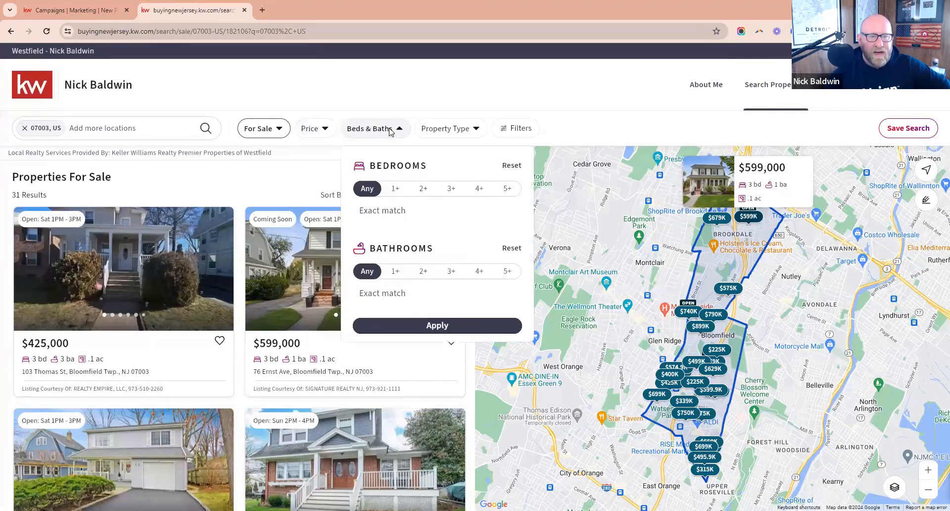
{"action": "left_click", "coordinate": [451, 188]}
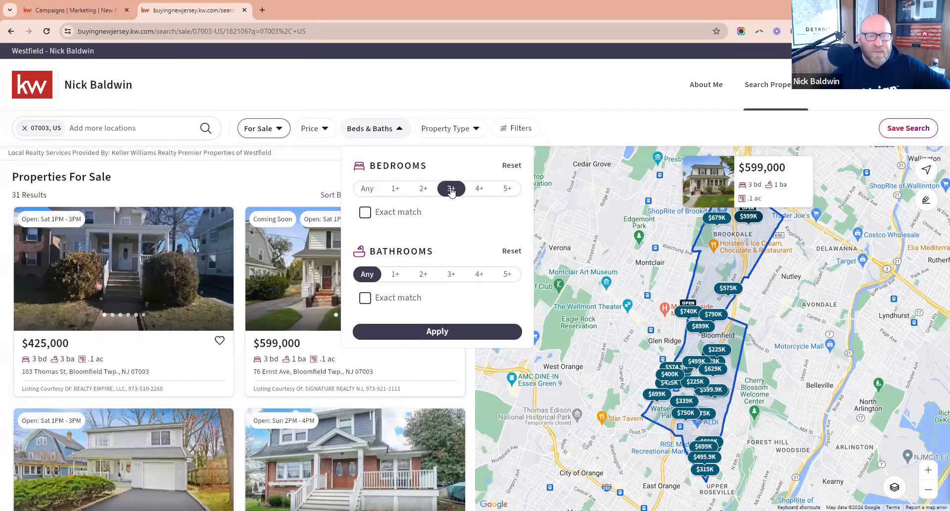
- Limit property type to Houses and apply the filters, leaving 10 results
{"action": "left_click", "coordinate": [447, 128]}
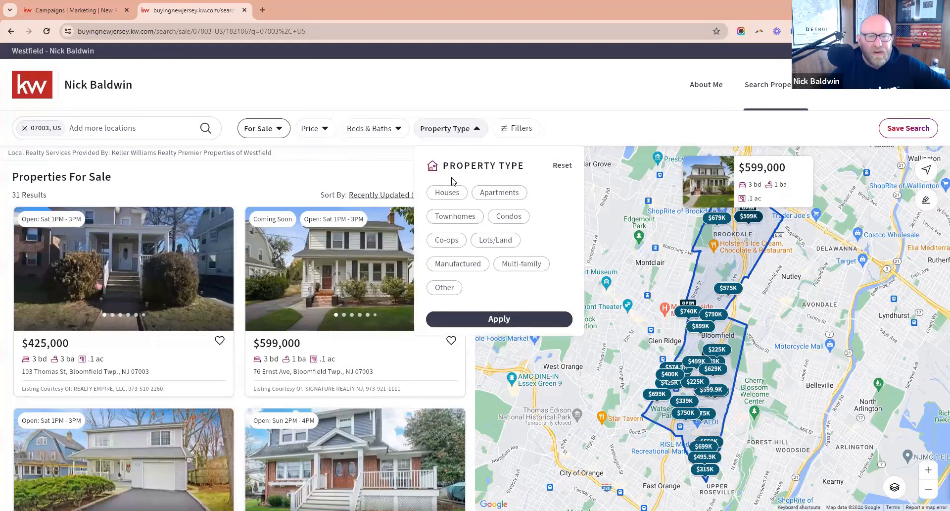
{"action": "left_click", "coordinate": [447, 192]}
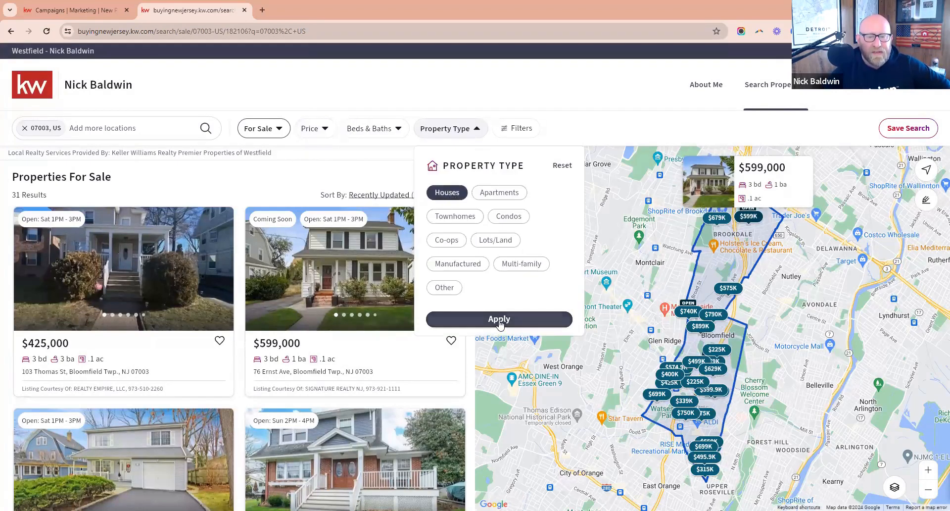
{"action": "left_click", "coordinate": [498, 318]}
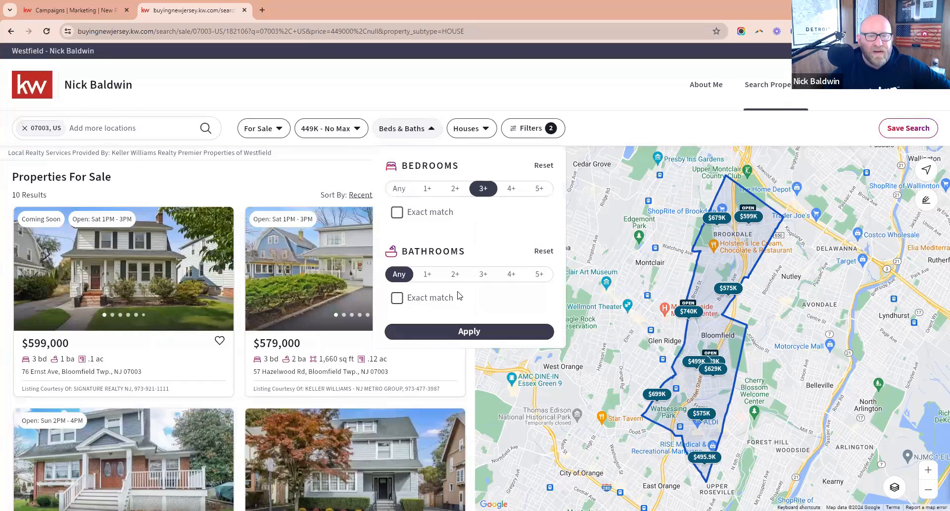
{"action": "left_click", "coordinate": [468, 332]}
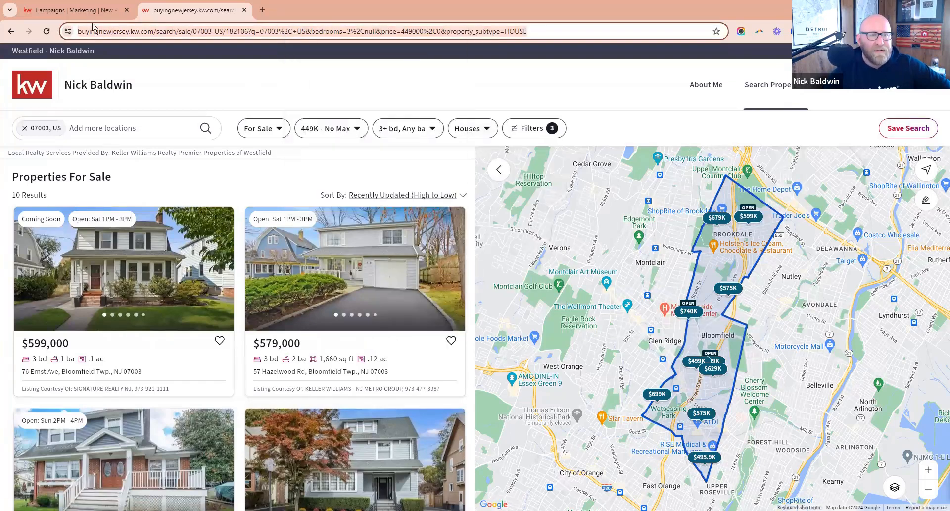
- Use the filtered 07003 search URL as the Custom Landing Page and preview its 10 listings
{"action": "left_click", "coordinate": [72, 10]}
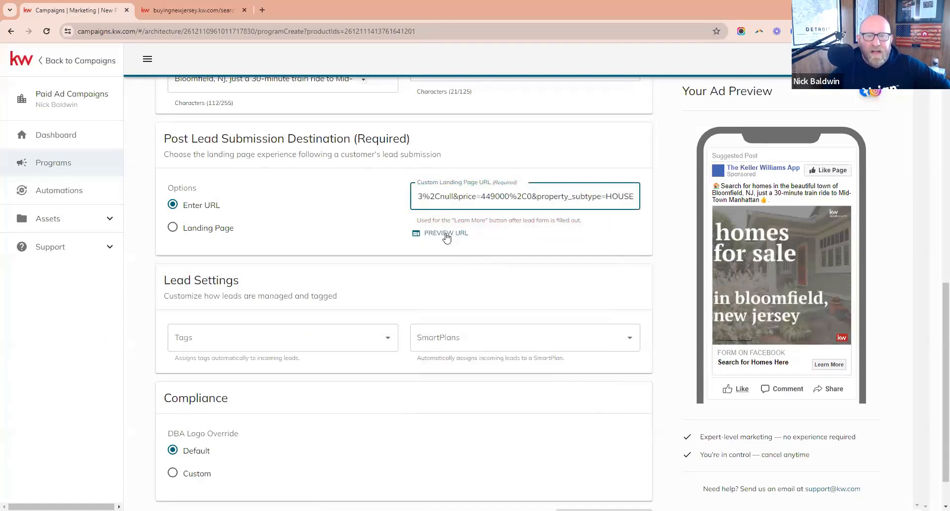
{"action": "mouse_move", "coordinate": [446, 237]}
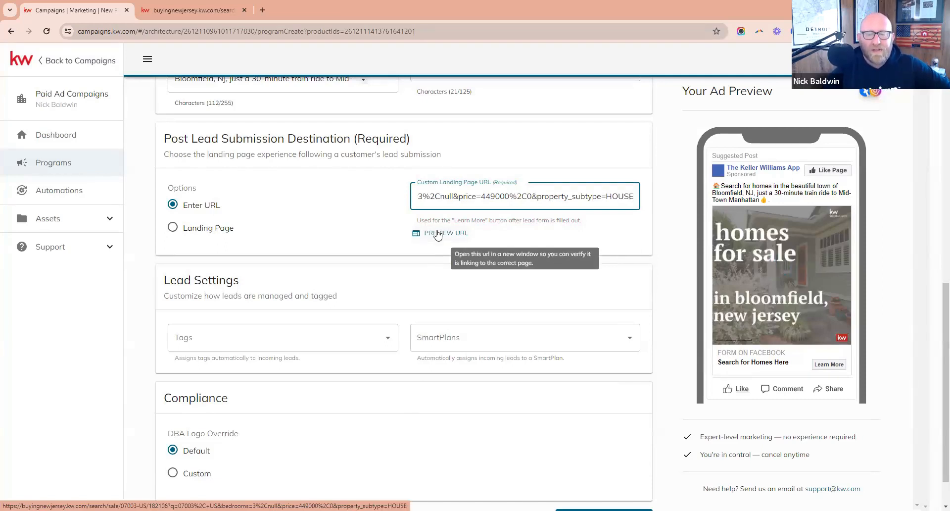
{"action": "left_click", "coordinate": [446, 233]}
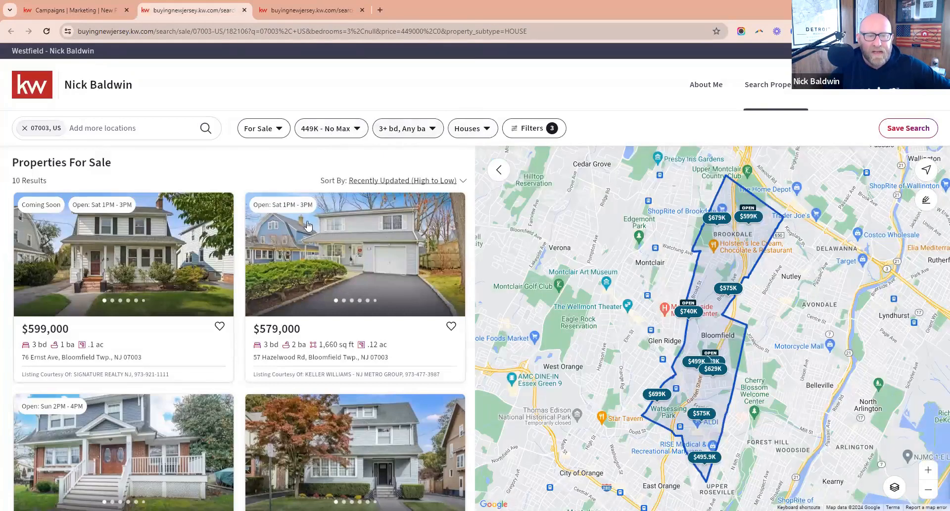
{"action": "scroll", "scroll_direction": "down", "scroll_amount": 3}
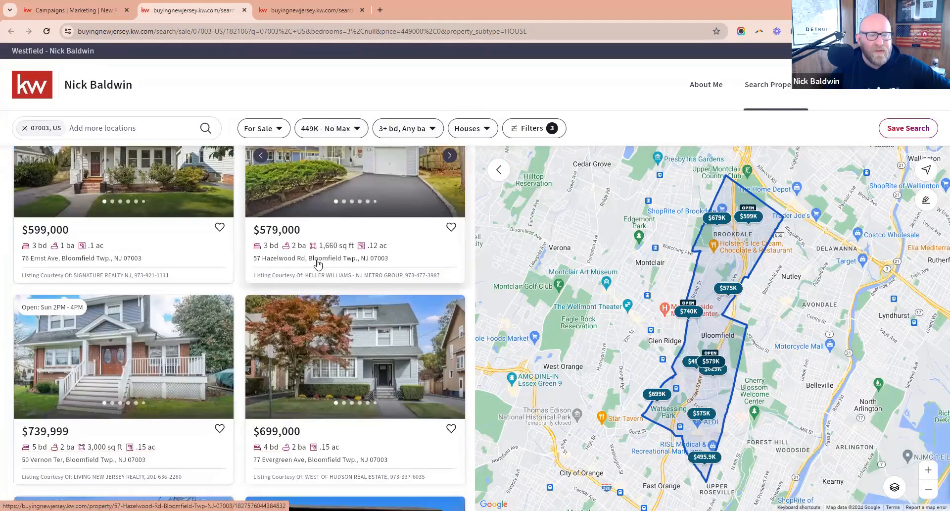
{"action": "scroll", "scroll_direction": "up", "scroll_amount": 3}
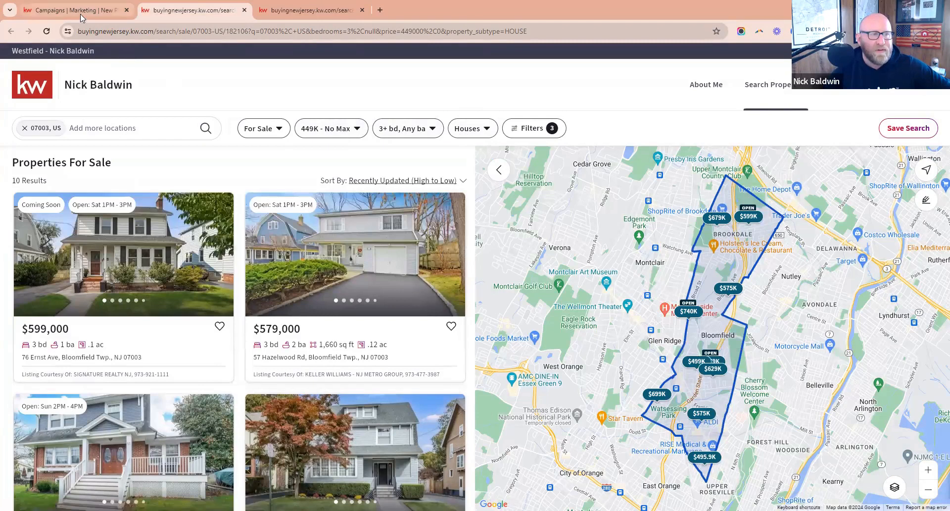
- Under Lead Settings, add the tags 'bloomfield' and 'lead' for incoming leads
{"action": "left_click", "coordinate": [72, 10]}
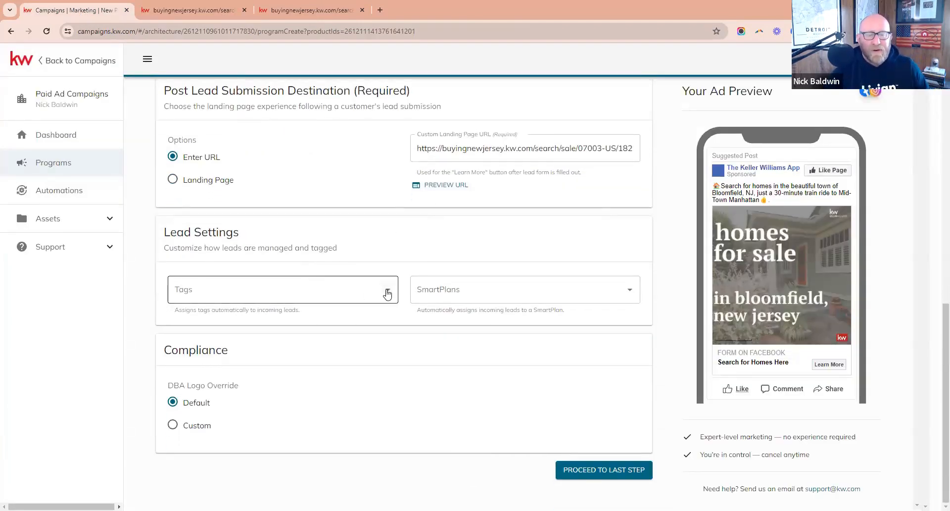
{"action": "mouse_move", "coordinate": [387, 294]}
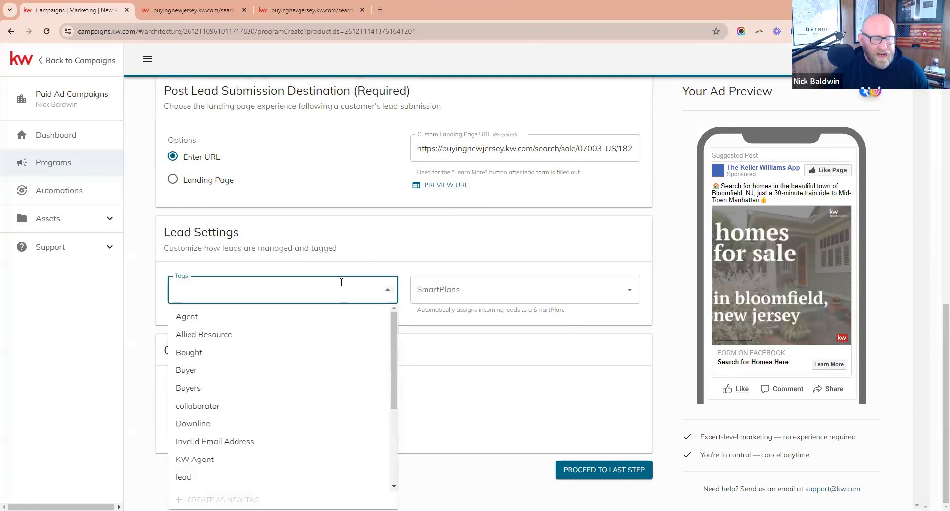
{"action": "type", "text": "bloomfield"}
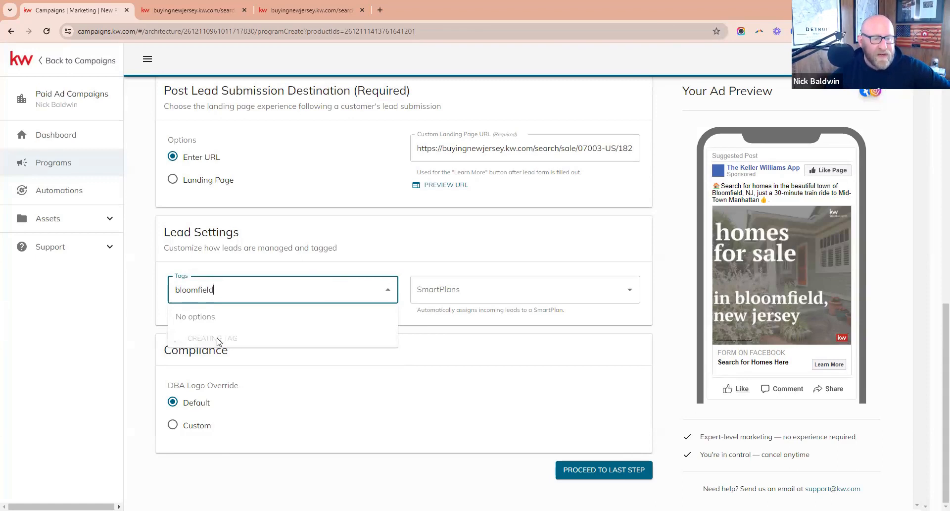
{"action": "left_click", "coordinate": [194, 316]}
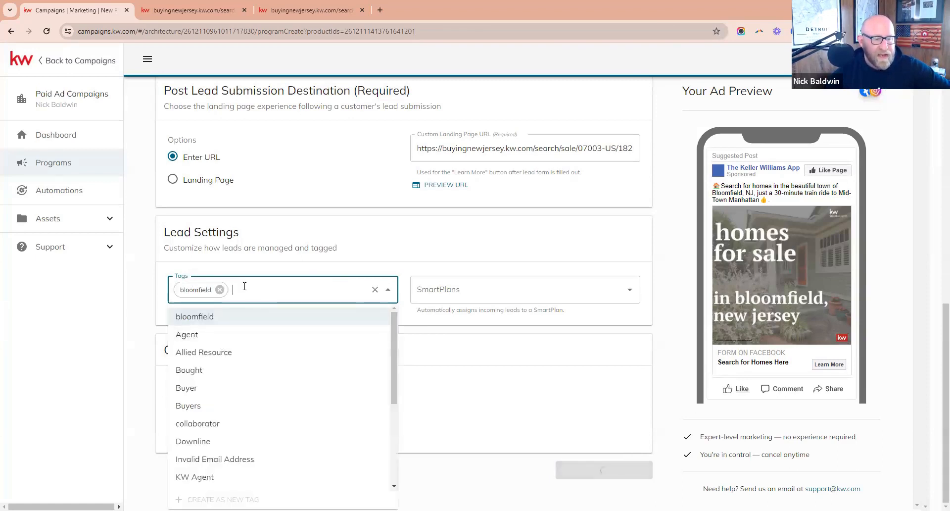
{"action": "mouse_move", "coordinate": [198, 423]}
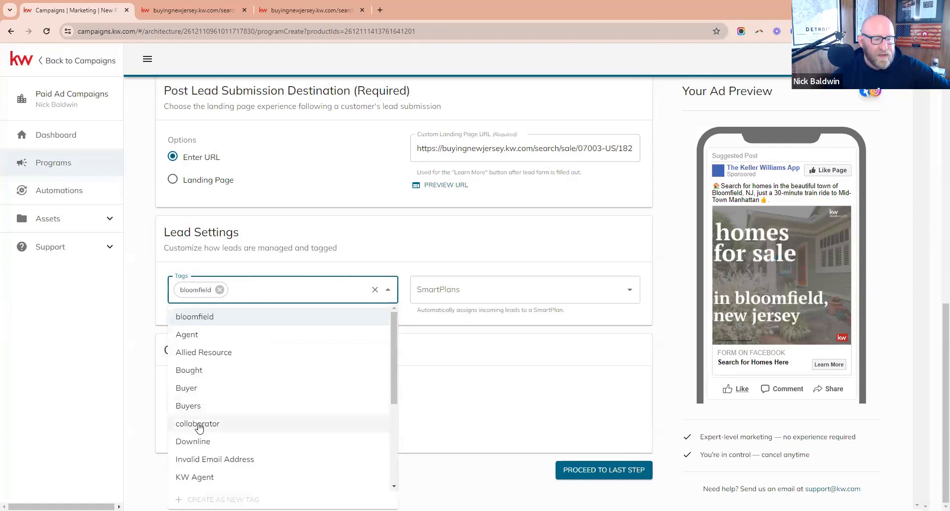
{"action": "scroll", "scroll_direction": "down", "scroll_amount": 3}
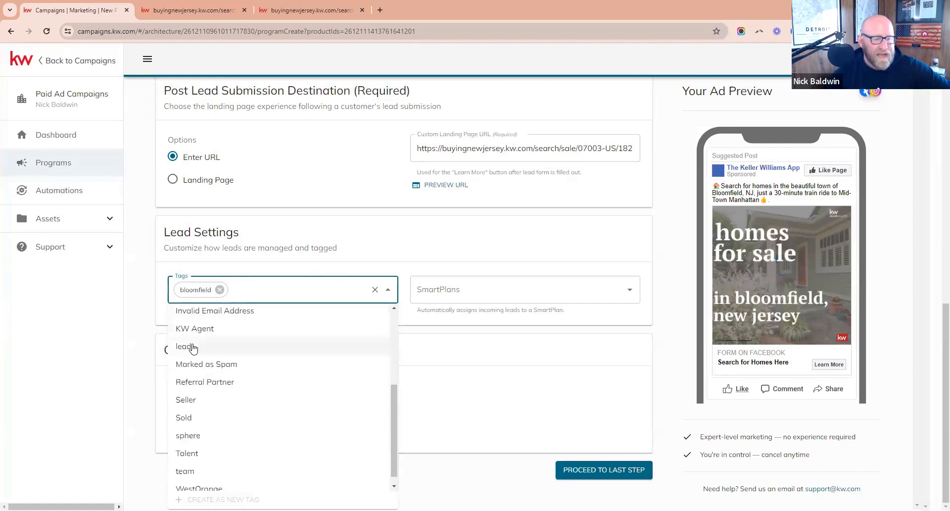
{"action": "left_click", "coordinate": [184, 346]}
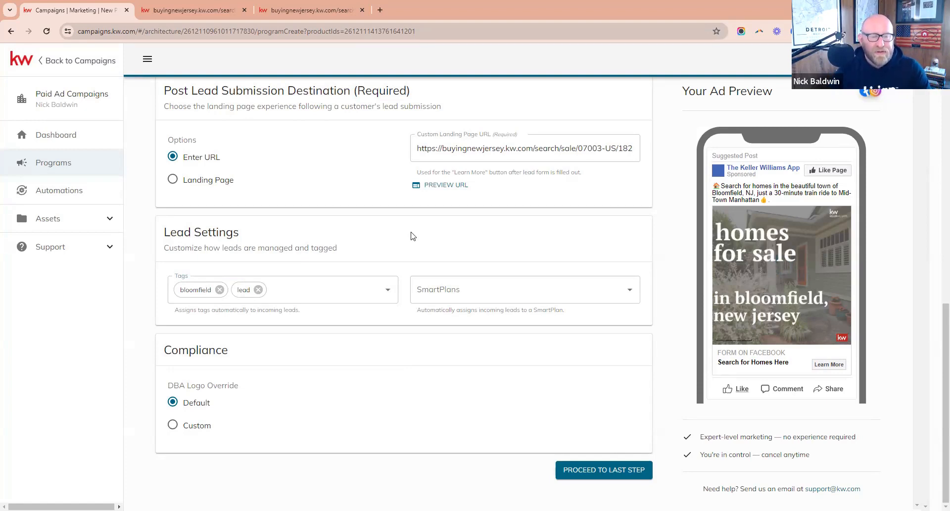
- Assign incoming leads to the TestingTesting SmartPlan
{"action": "left_click", "coordinate": [483, 289]}
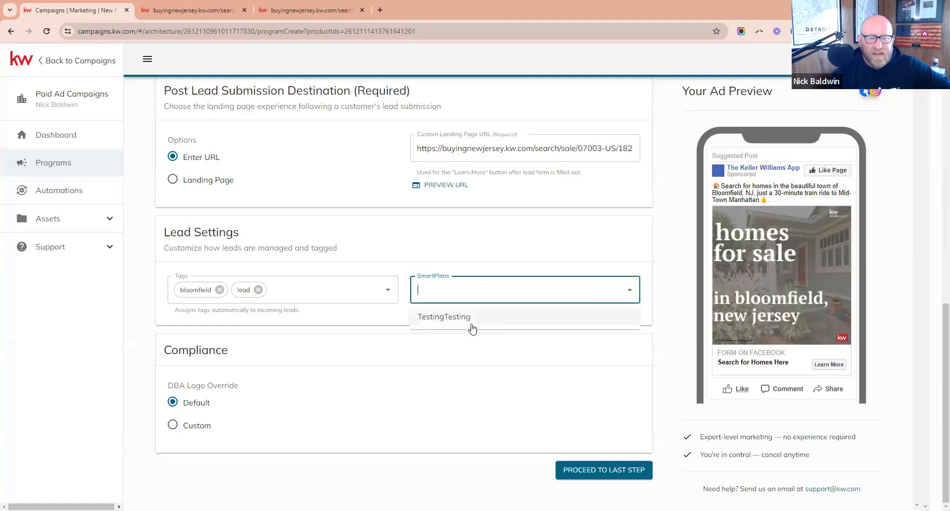
{"action": "left_click", "coordinate": [445, 317]}
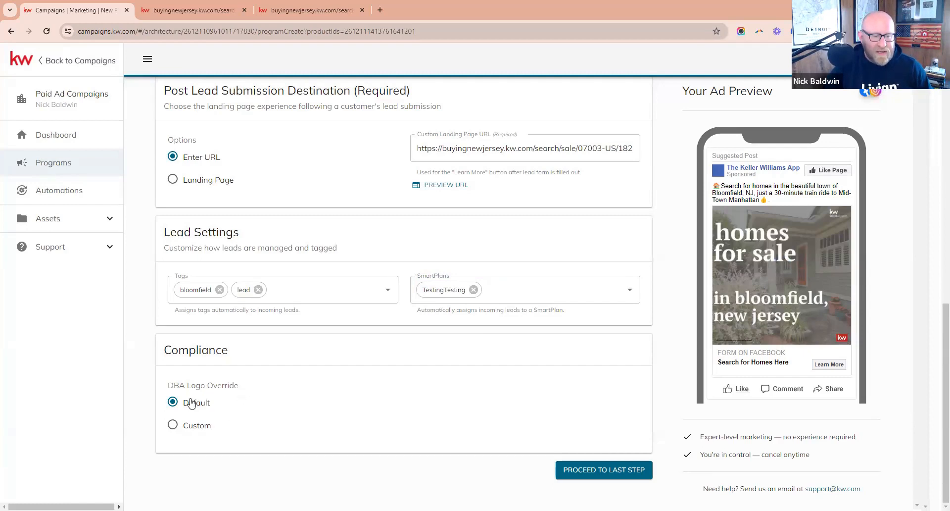
{"action": "mouse_move", "coordinate": [843, 342]}
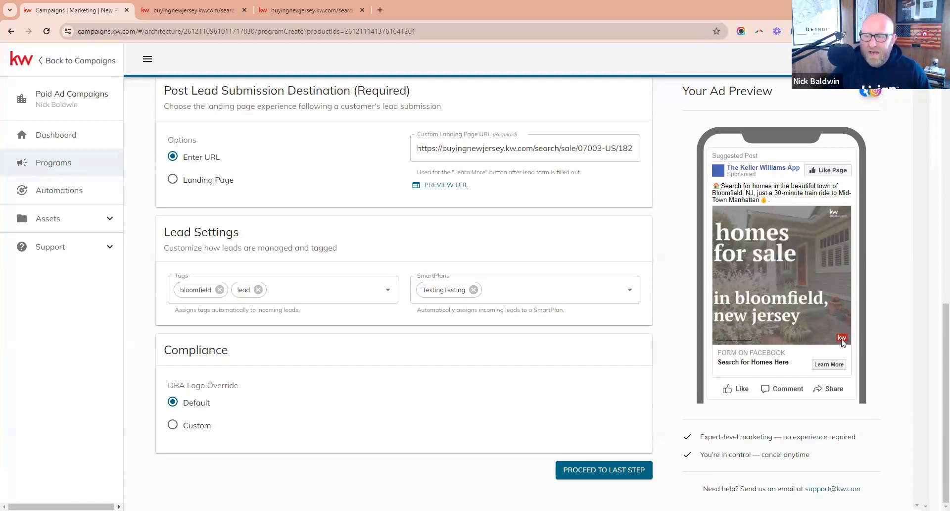
{"action": "mouse_move", "coordinate": [841, 342]}
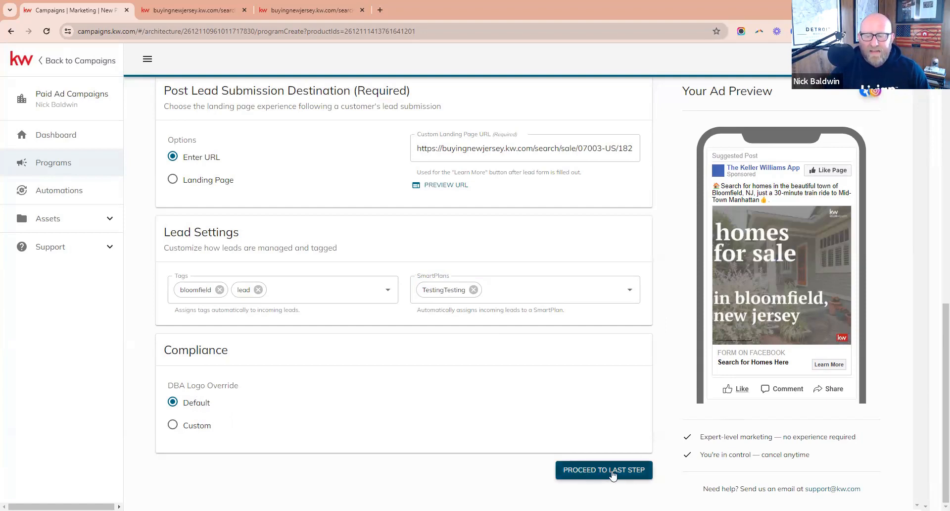
- Proceed to checkout and set the end date to March 7, 2024 for a one-week run
{"action": "left_click", "coordinate": [603, 469]}
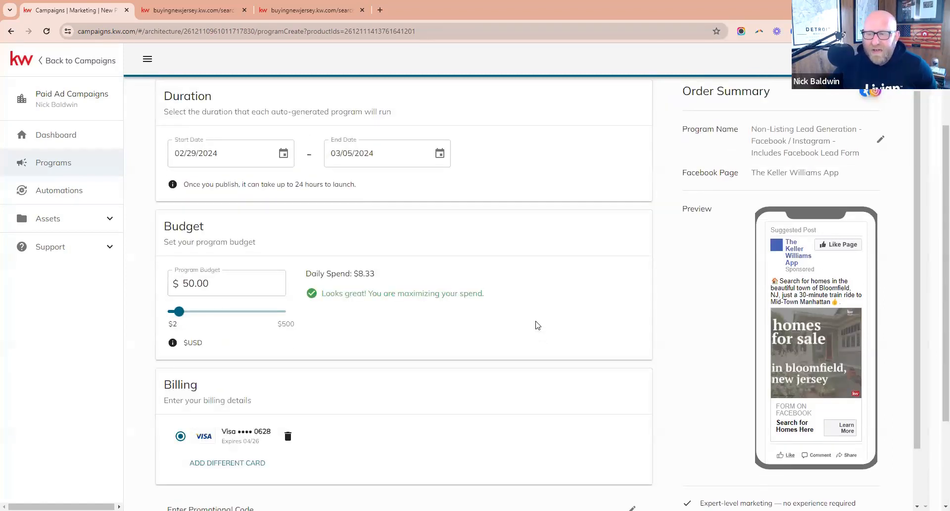
{"action": "left_click", "coordinate": [217, 153]}
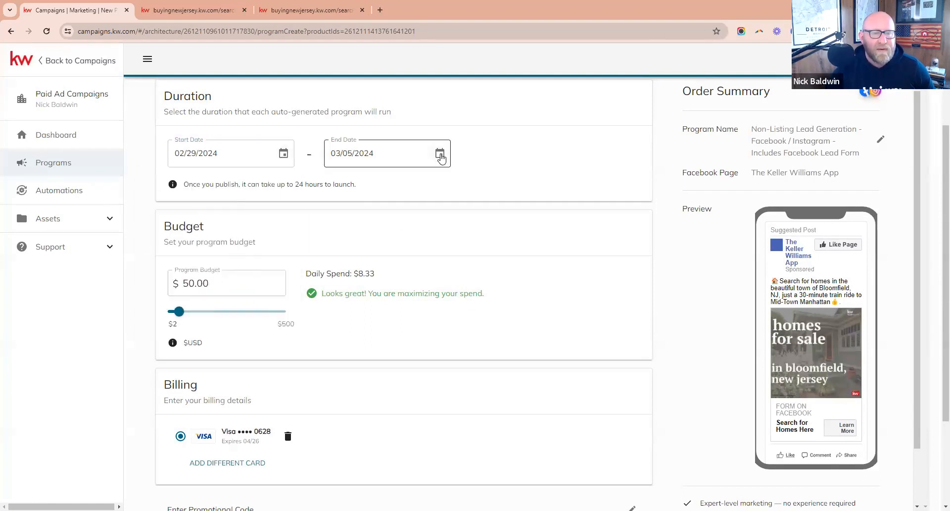
{"action": "left_click", "coordinate": [442, 157]}
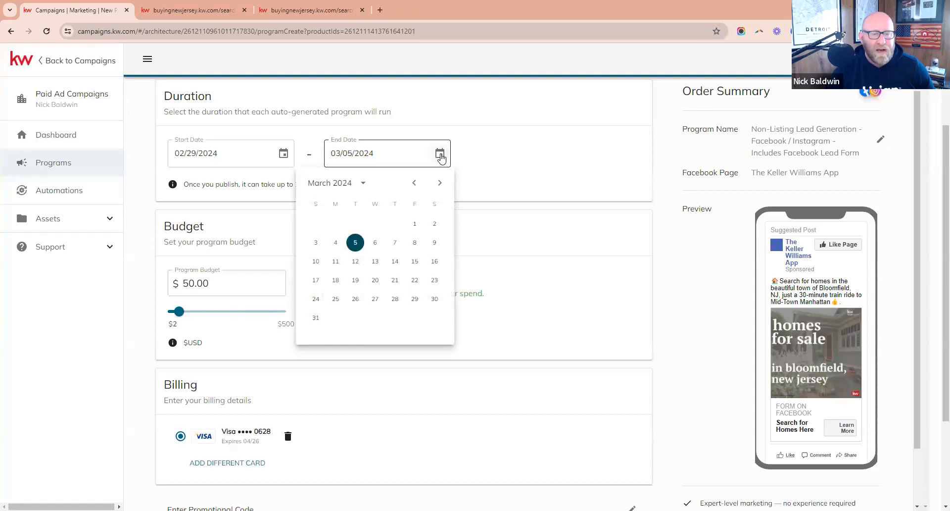
{"action": "left_click", "coordinate": [395, 242]}
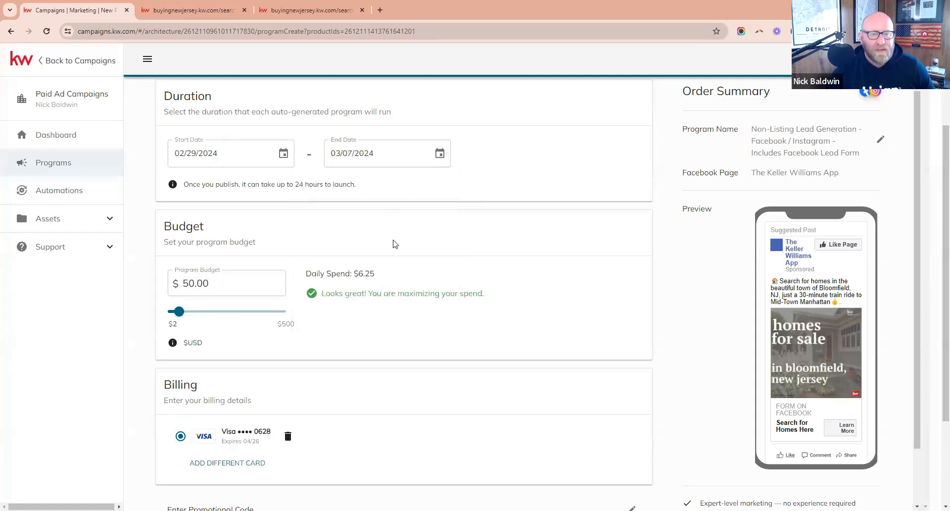
{"action": "mouse_move", "coordinate": [398, 191]}
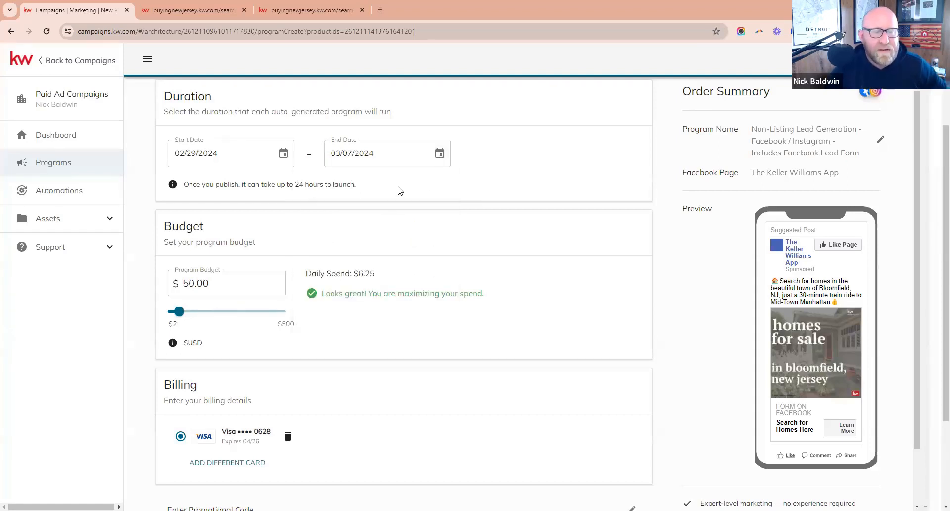
{"action": "left_click", "coordinate": [239, 283]}
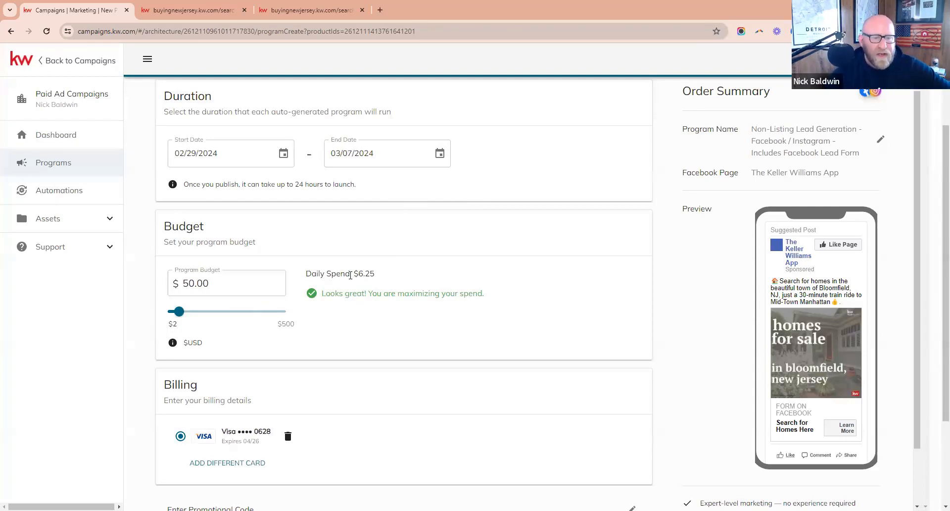
- Raise the Program Budget slider through $40, $60, $70 to $80.00, a $10.00 daily spend
{"action": "left_click", "coordinate": [226, 283]}
{"action": "type", "text": "10"}
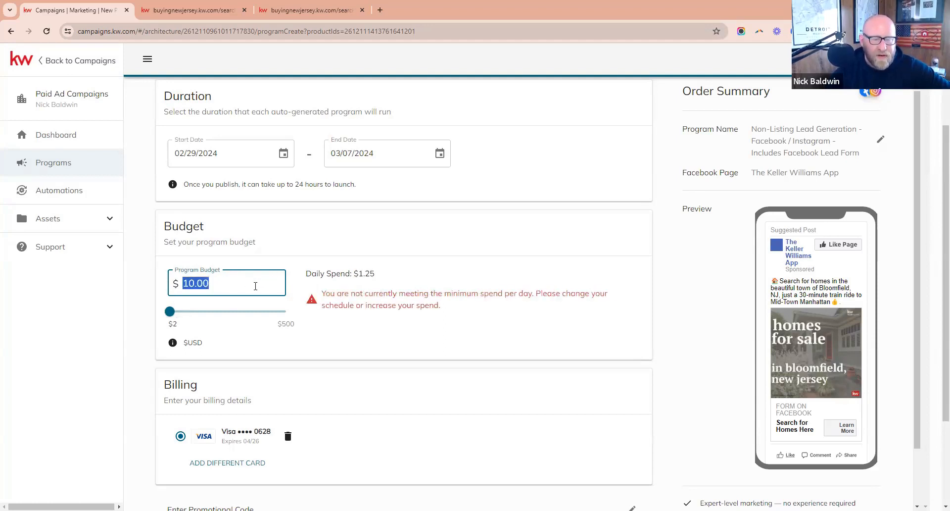
{"action": "left_click_drag", "start_coordinate": [168, 311], "coordinate": [178, 310]}
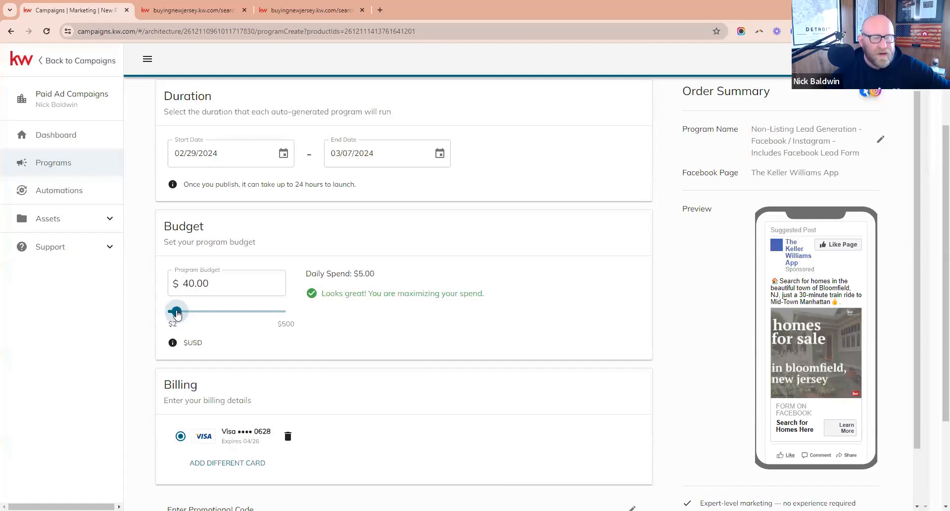
{"action": "left_click_drag", "start_coordinate": [176, 311], "coordinate": [184, 311]}
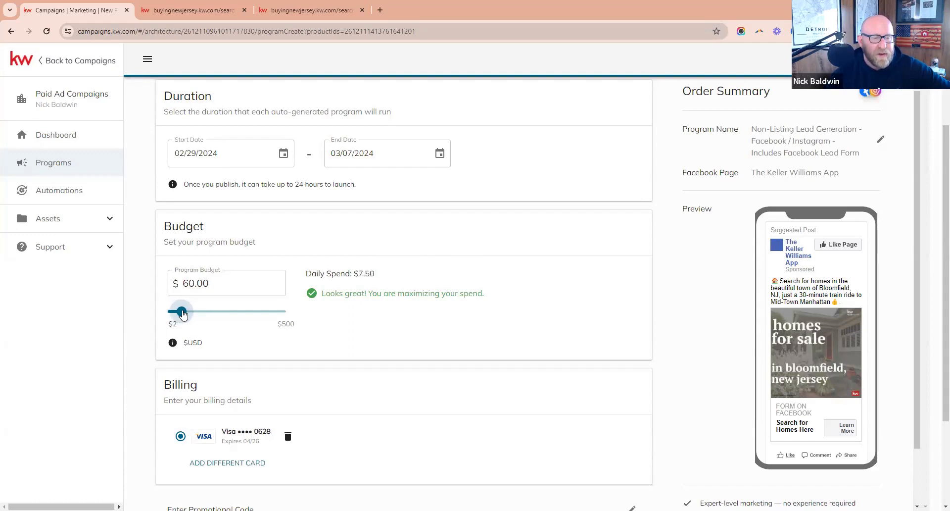
{"action": "left_click_drag", "start_coordinate": [182, 311], "coordinate": [186, 310]}
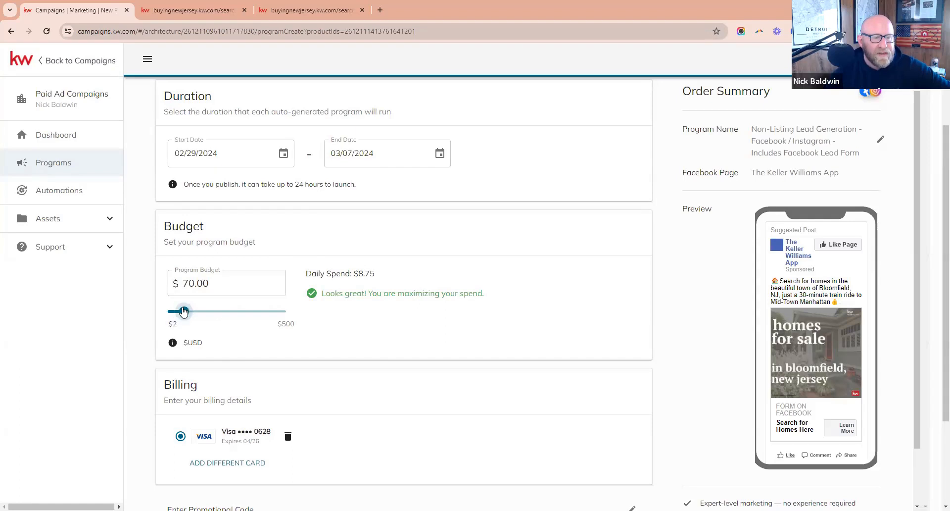
{"action": "left_click_drag", "start_coordinate": [182, 311], "coordinate": [188, 310]}
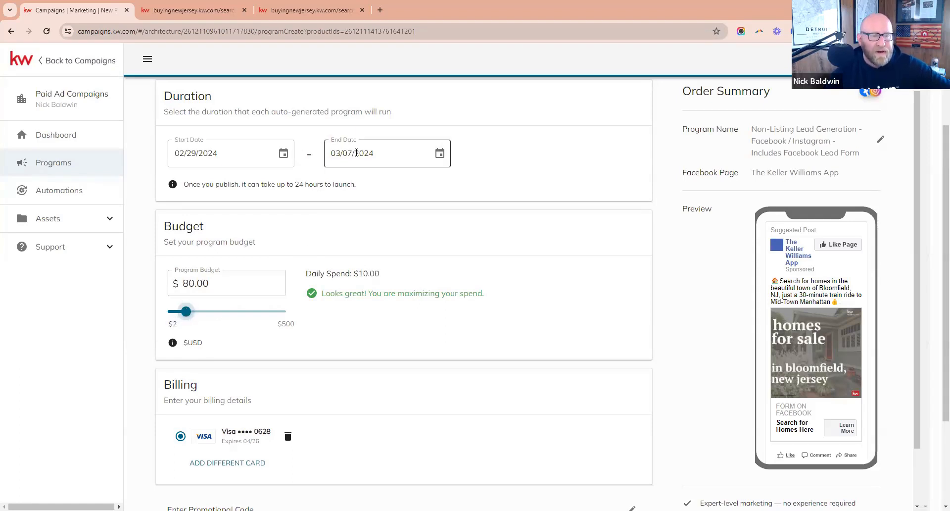
{"action": "left_click", "coordinate": [225, 283]}
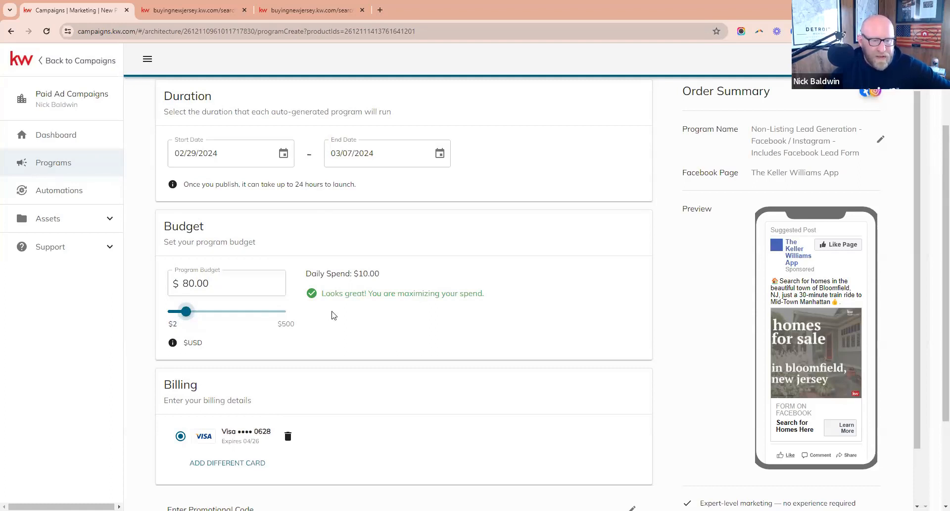
{"action": "double_click", "coordinate": [342, 273]}
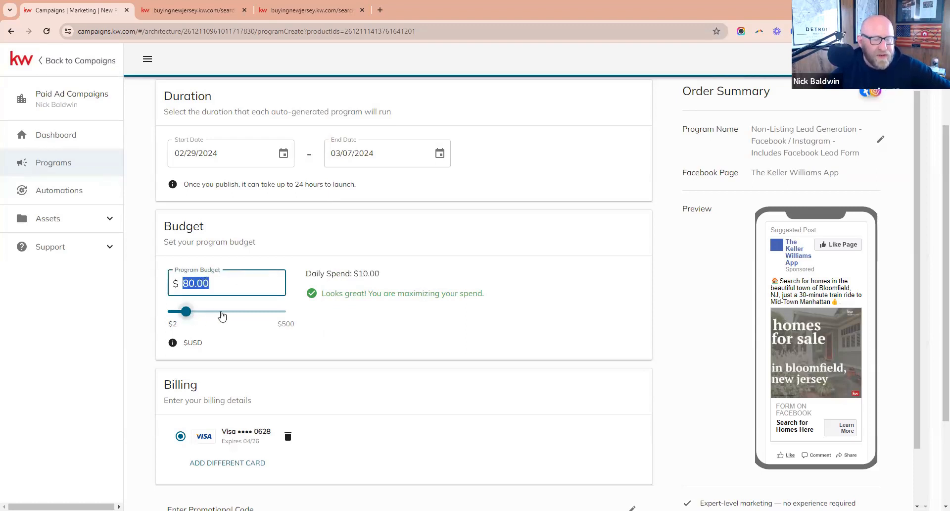
{"action": "scroll", "scroll_direction": "down", "scroll_amount": 3}
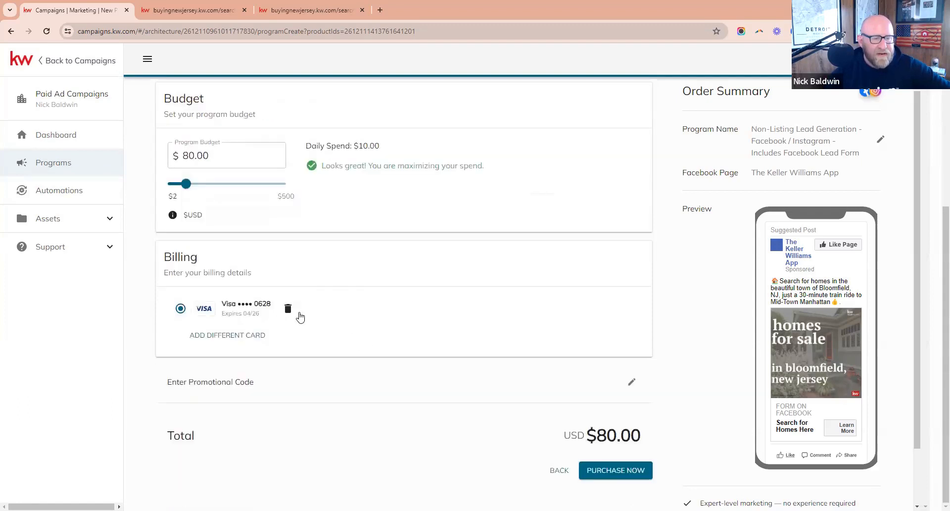
{"action": "mouse_move", "coordinate": [326, 325]}
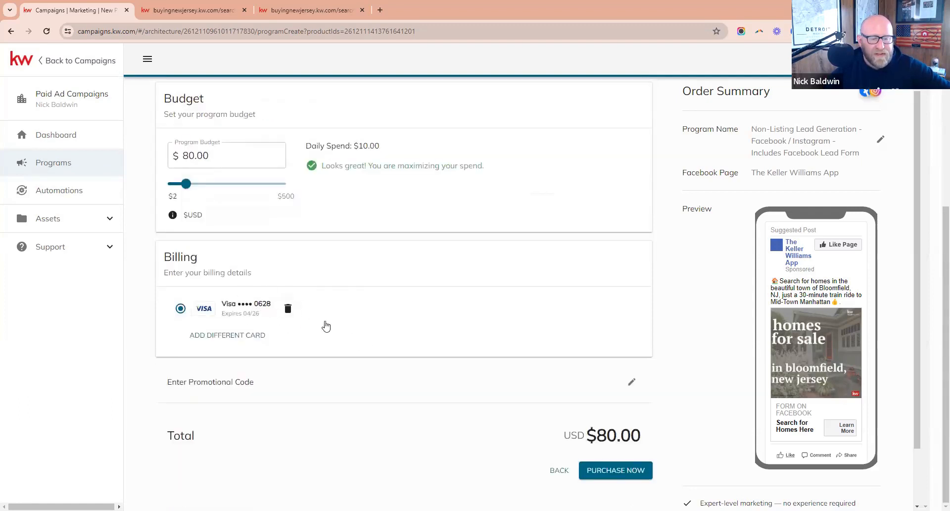
{"action": "mouse_move", "coordinate": [615, 469]}
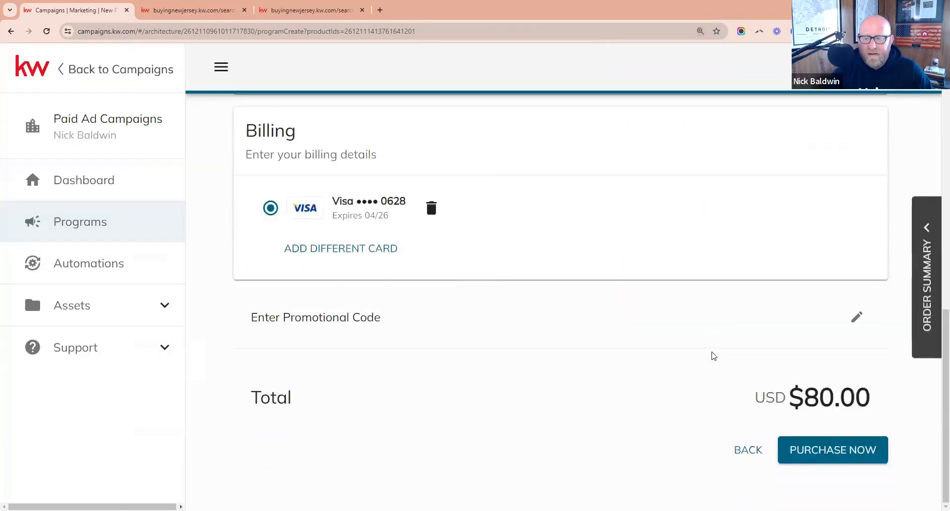
{"action": "scroll", "scroll_direction": "up", "scroll_amount": 3}
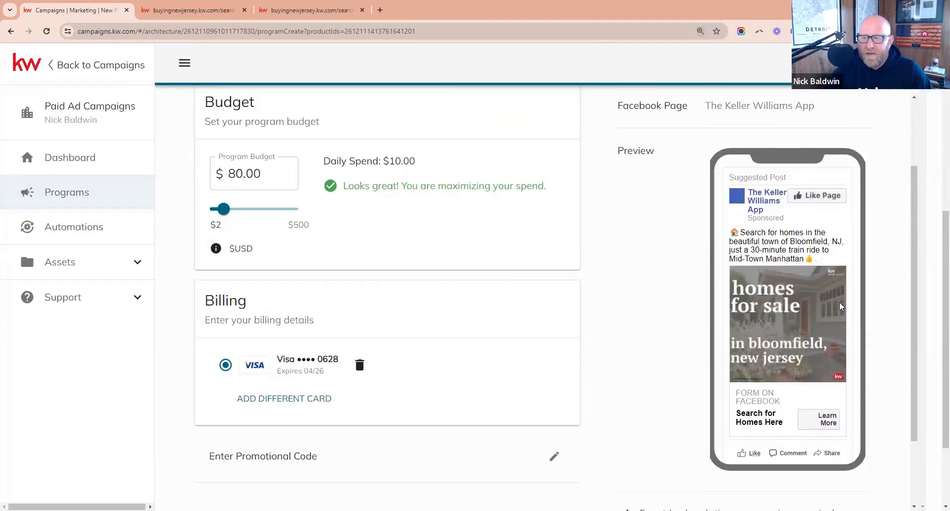
{"action": "mouse_move", "coordinate": [775, 328]}
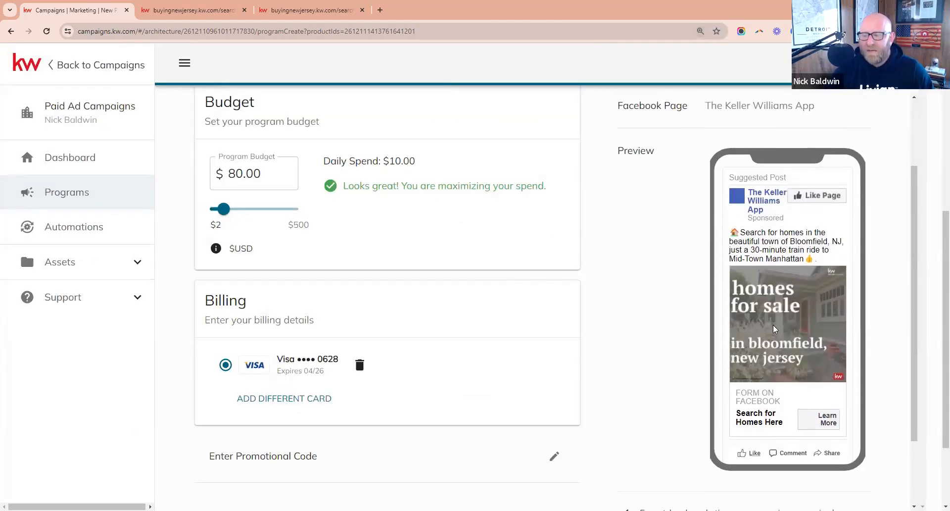